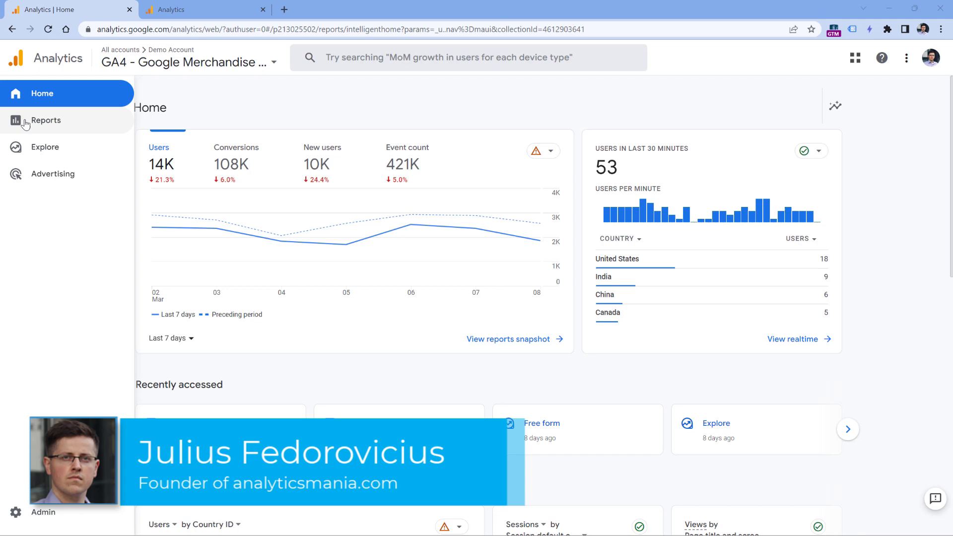
Open Reports > Life cycle > Acquisition > Traffic acquisition
{"action": "left_click", "coordinate": [46, 119]}
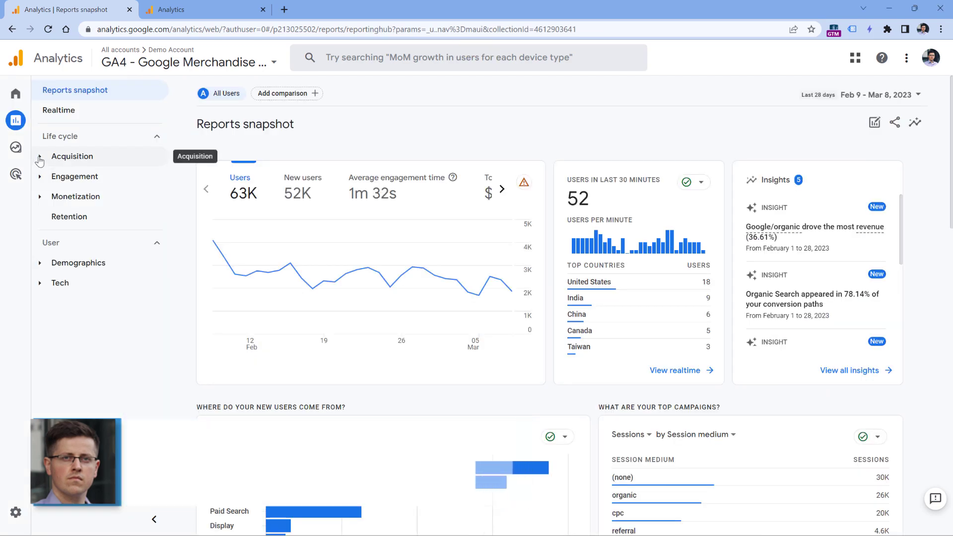
{"action": "left_click", "coordinate": [72, 156]}
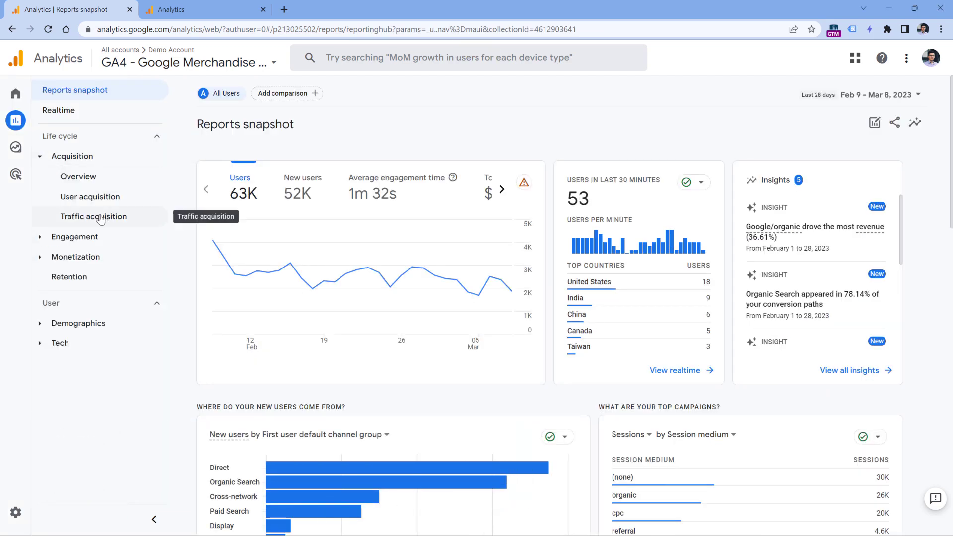
{"action": "left_click", "coordinate": [94, 217]}
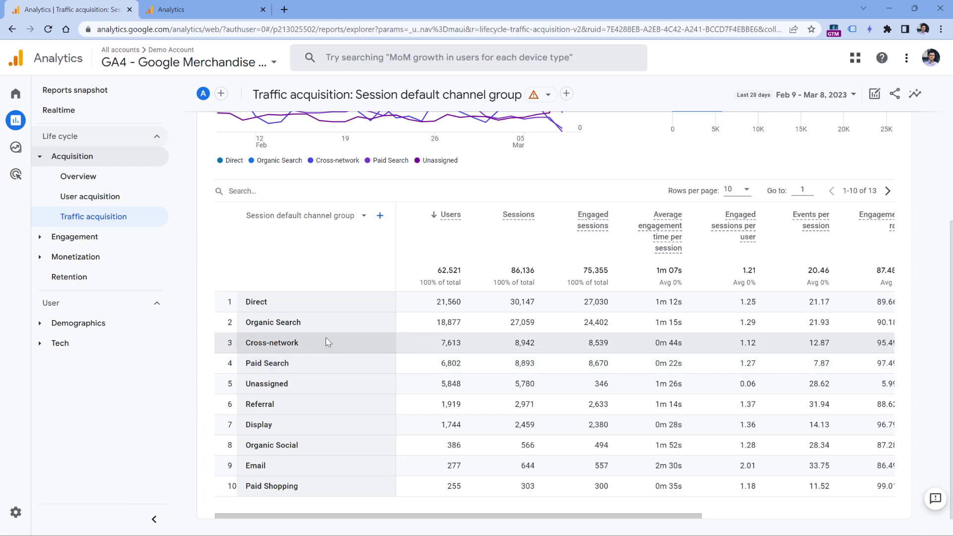
{"action": "mouse_move", "coordinate": [292, 297]}
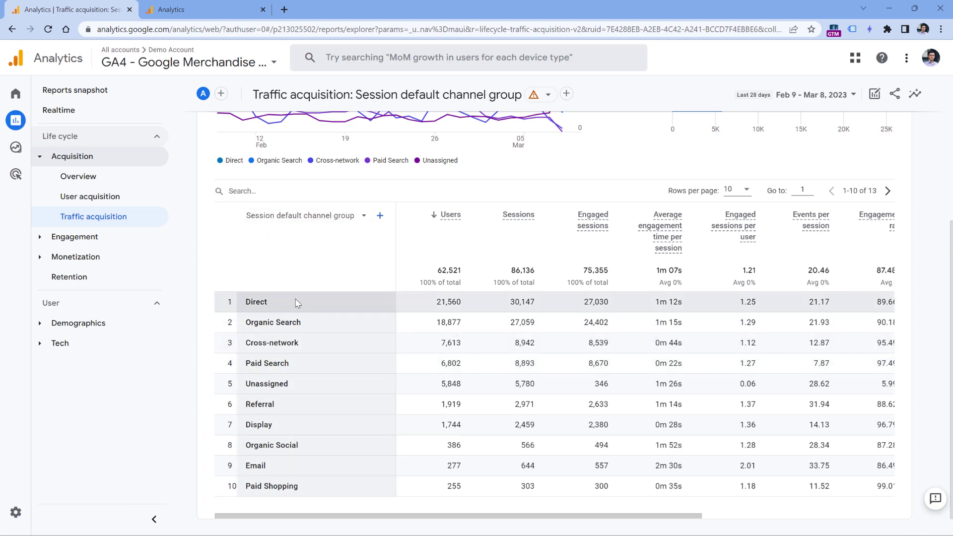
{"action": "mouse_move", "coordinate": [259, 404]}
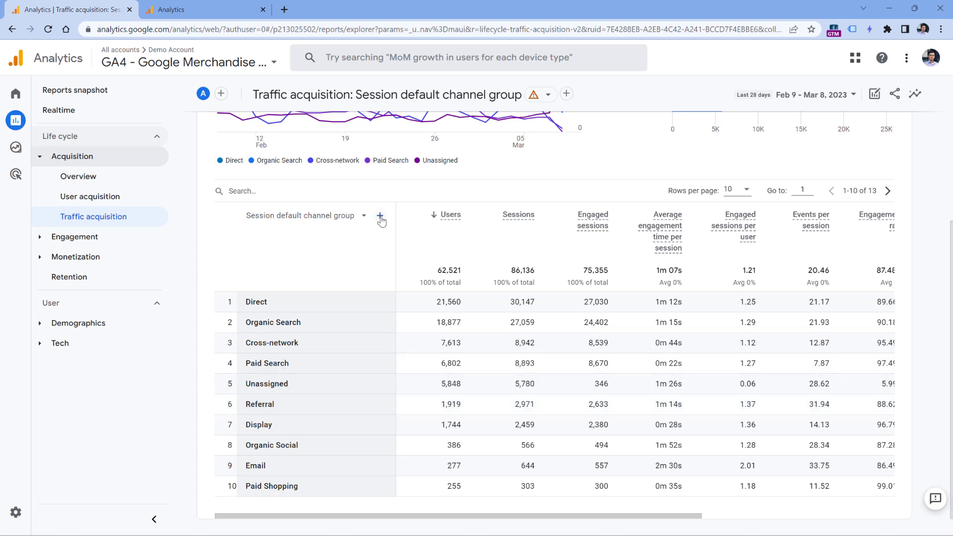
Add Session source as a secondary dimension and type 'referral' into the table search
{"action": "left_click", "coordinate": [381, 217]}
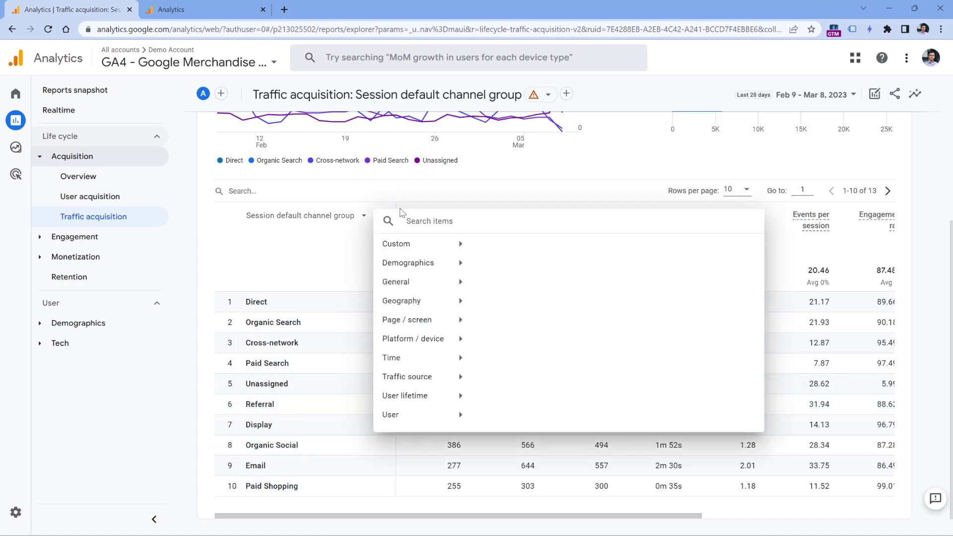
{"action": "left_click", "coordinate": [407, 376]}
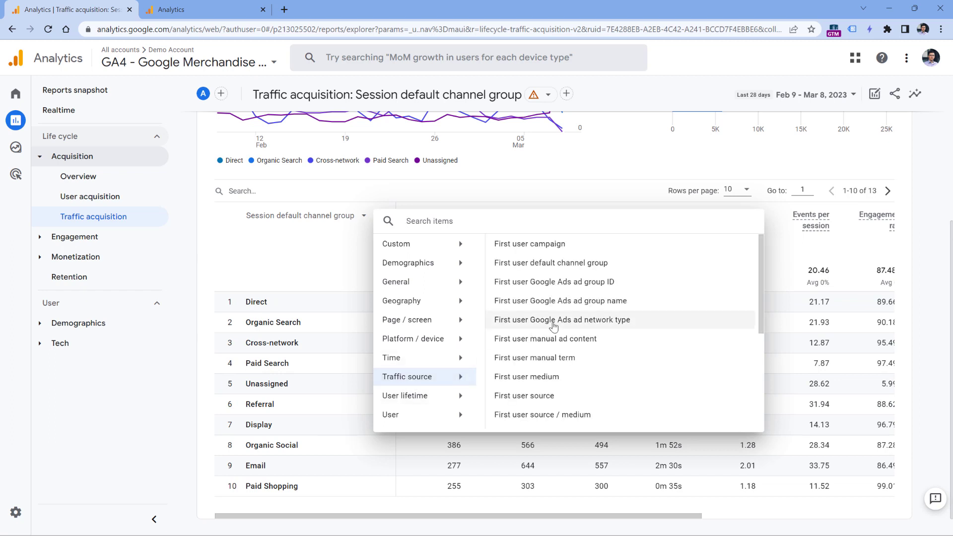
{"action": "scroll", "scroll_direction": "down", "scroll_amount": 3}
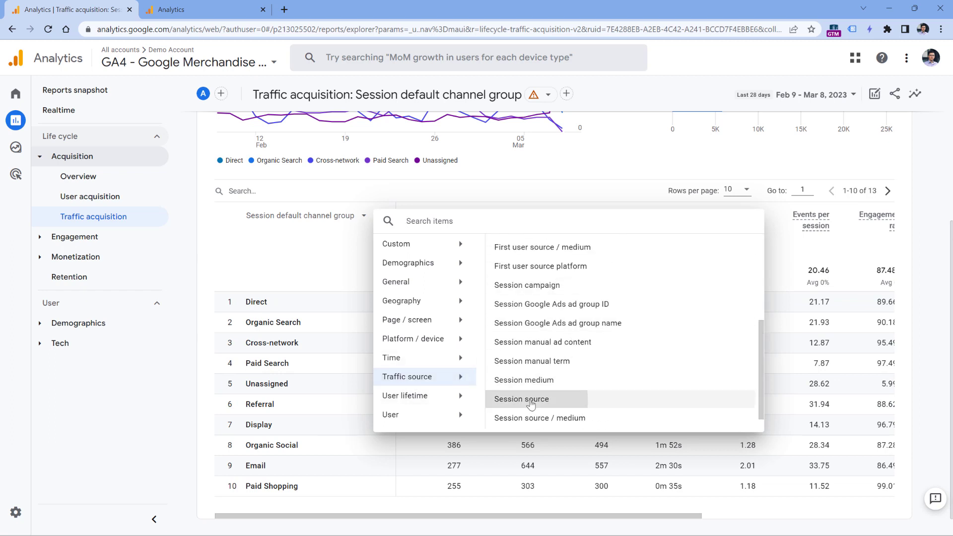
{"action": "left_click", "coordinate": [520, 399]}
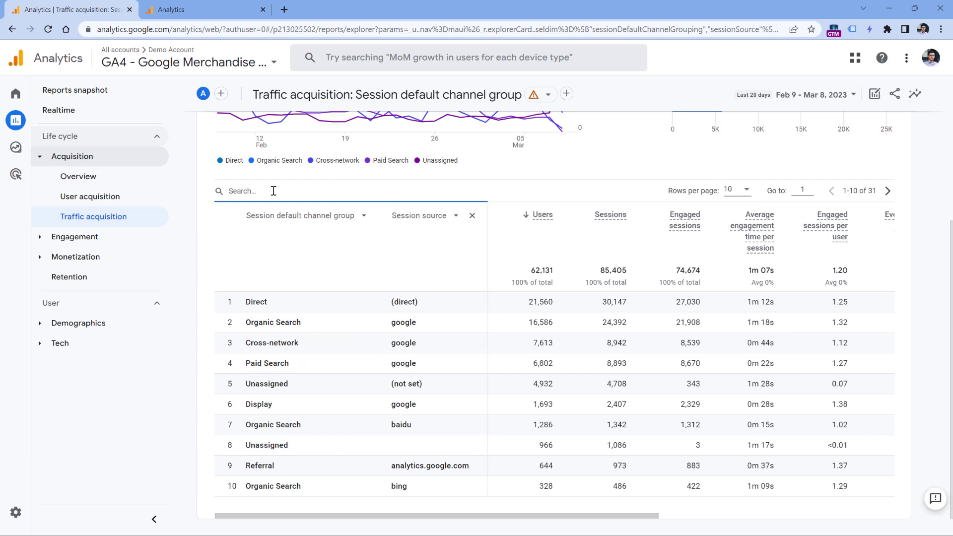
{"action": "type", "text": "referral"}
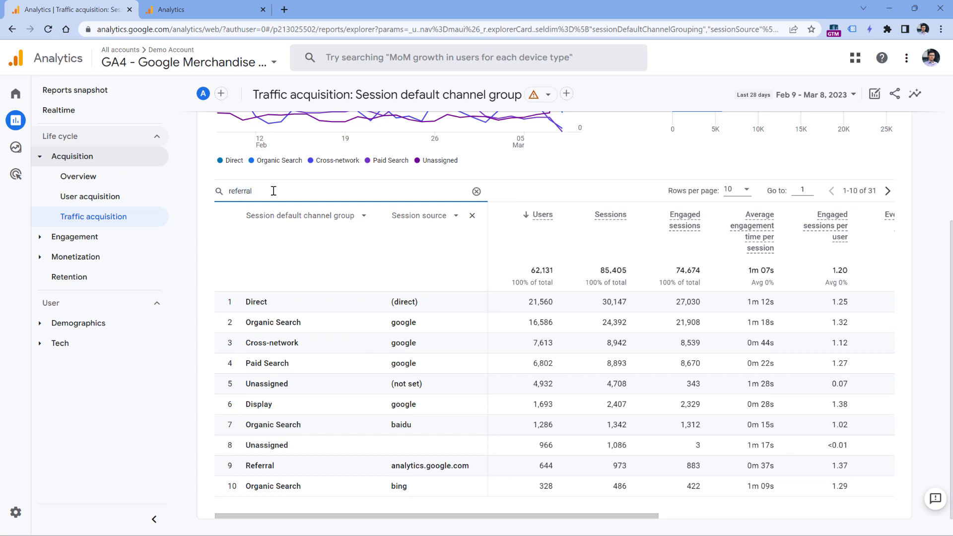
Apply the 'referral' search to show only the eight Referral rows with their session sources
{"action": "key", "text": "Return"}
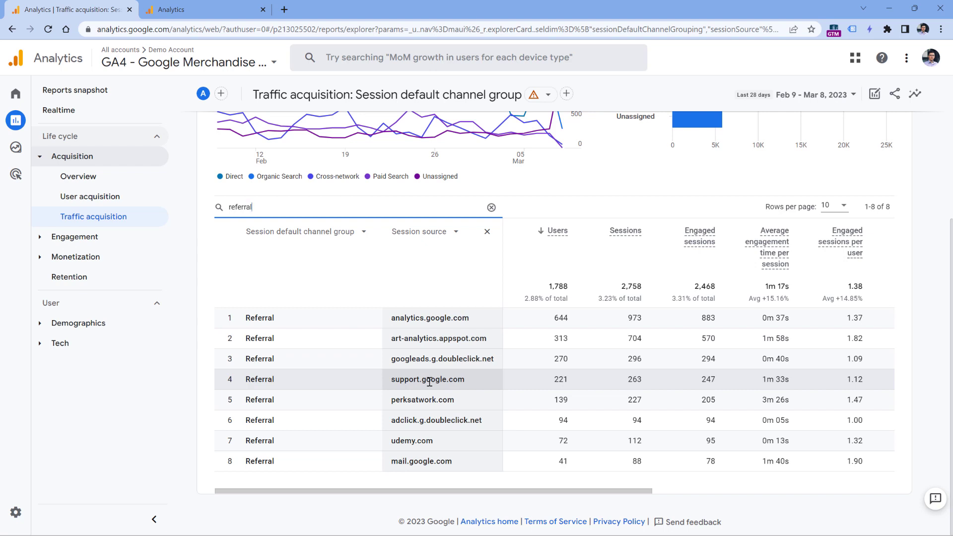
{"action": "mouse_move", "coordinate": [440, 355]}
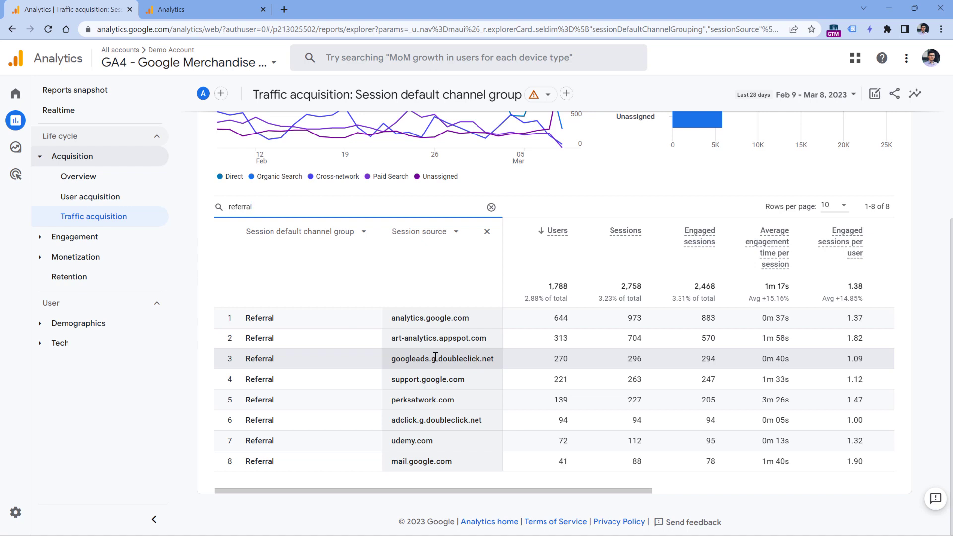
{"action": "mouse_move", "coordinate": [94, 216]}
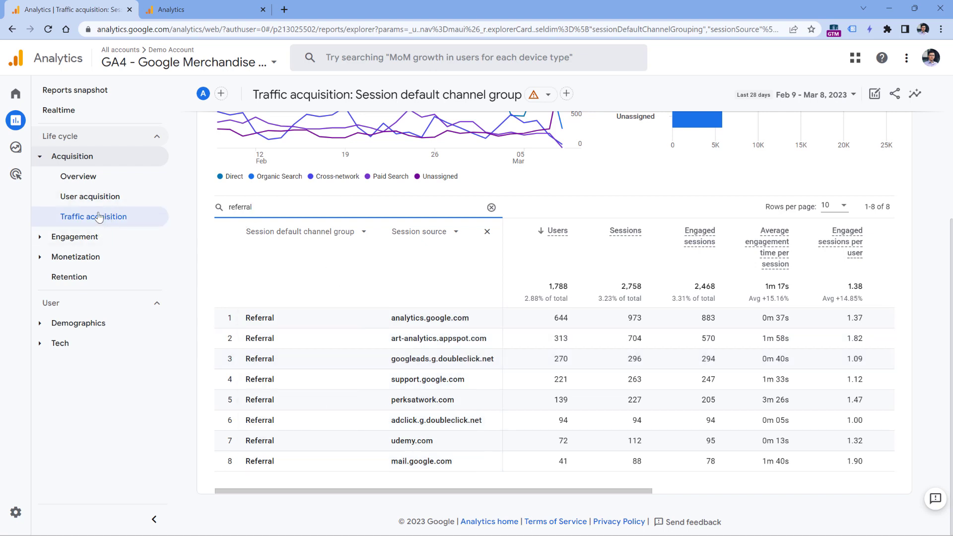
{"action": "mouse_move", "coordinate": [101, 220]}
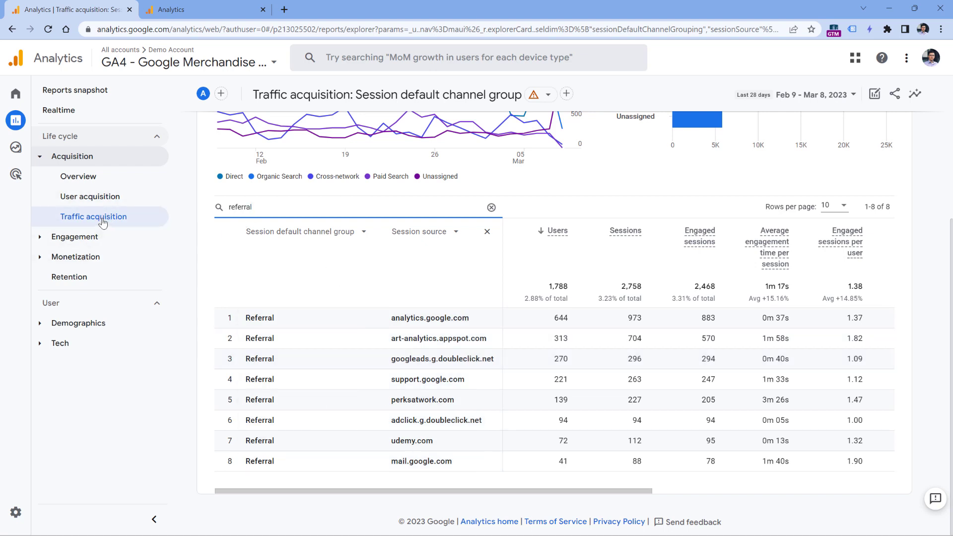
{"action": "mouse_move", "coordinate": [94, 216]}
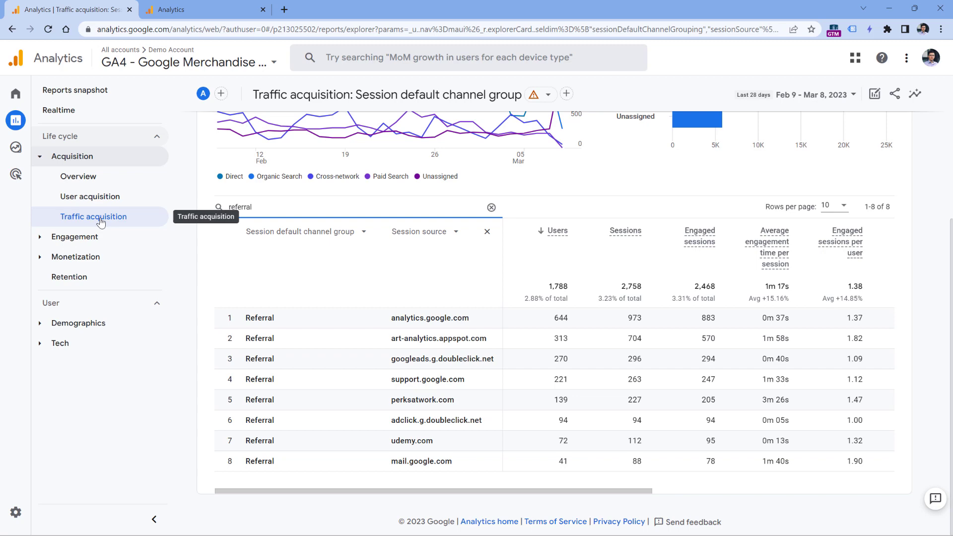
Scroll through the Analytics Mania demo property's Traffic acquisition report in the second tab
{"action": "scroll", "scroll_direction": "up", "scroll_amount": 3}
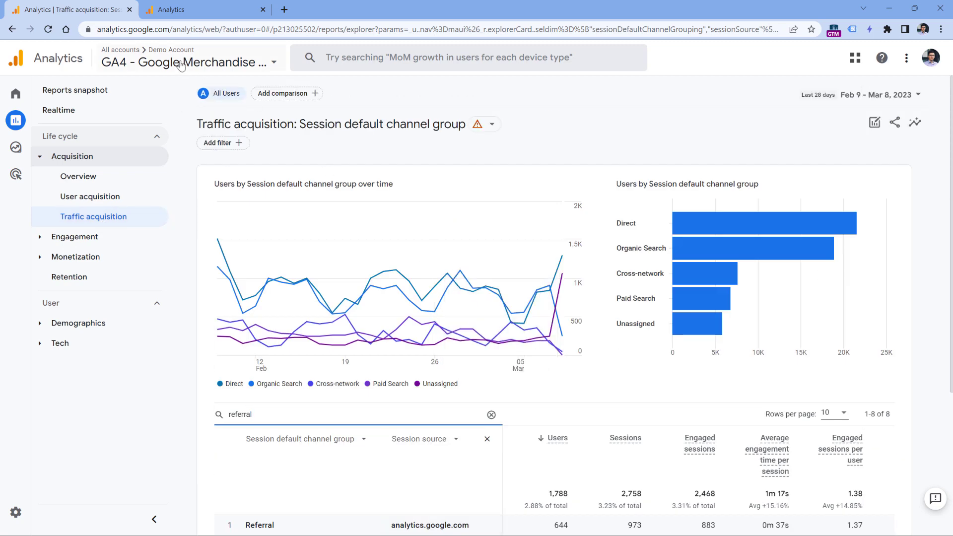
{"action": "mouse_move", "coordinate": [645, 149]}
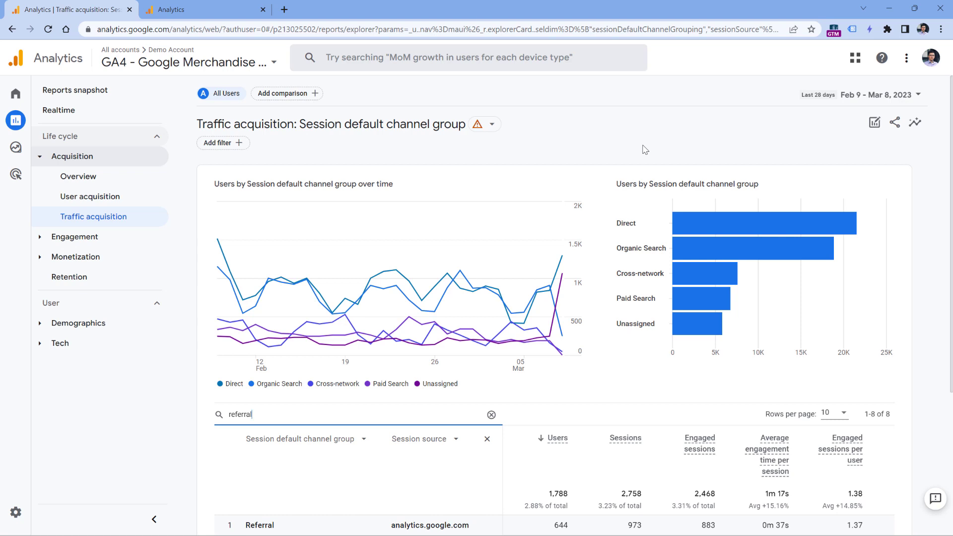
{"action": "mouse_move", "coordinate": [346, 151]}
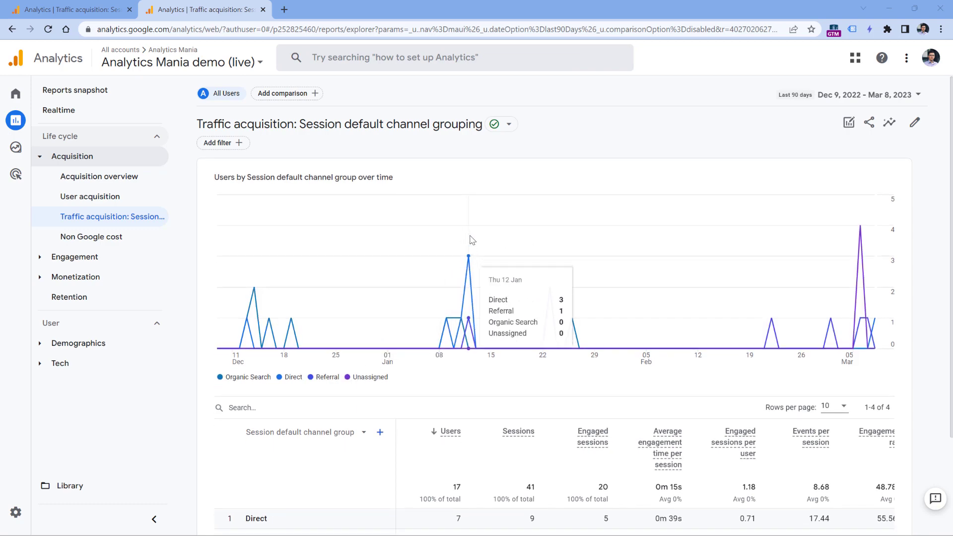
{"action": "scroll", "scroll_direction": "down", "scroll_amount": 3}
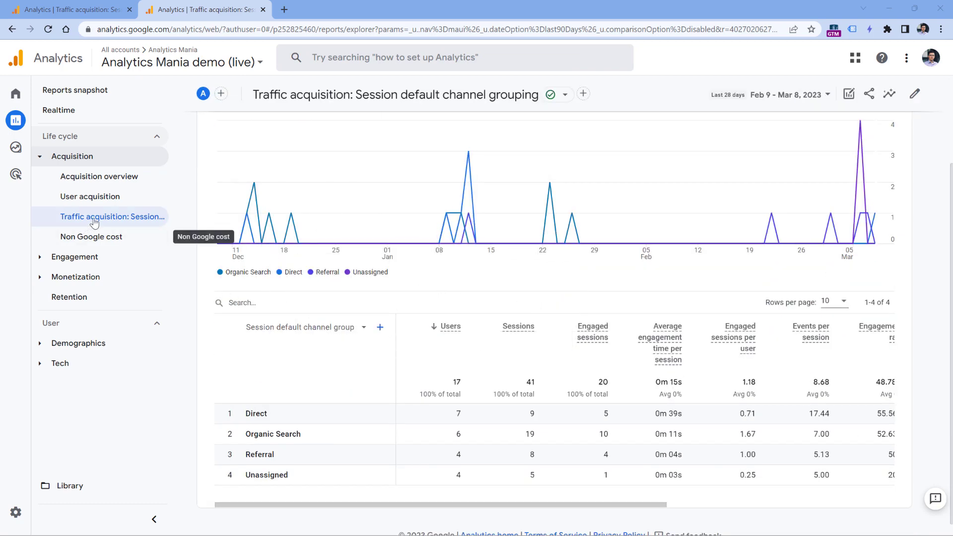
{"action": "mouse_move", "coordinate": [451, 454]}
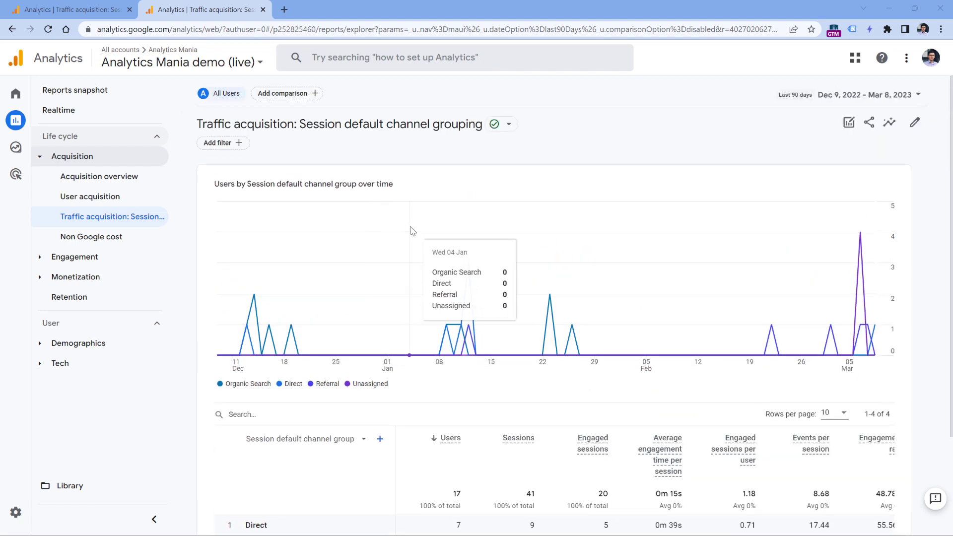
{"action": "mouse_move", "coordinate": [90, 158]}
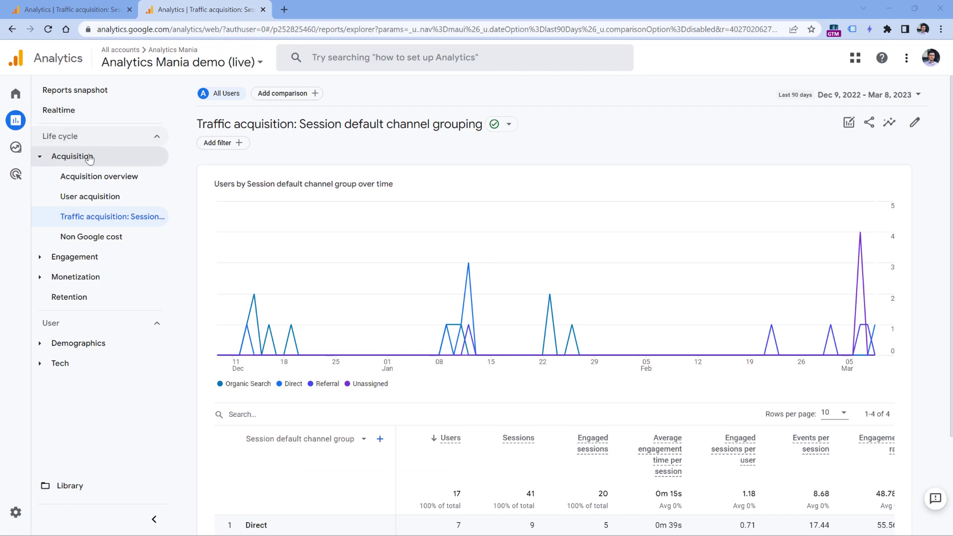
{"action": "mouse_move", "coordinate": [917, 137]}
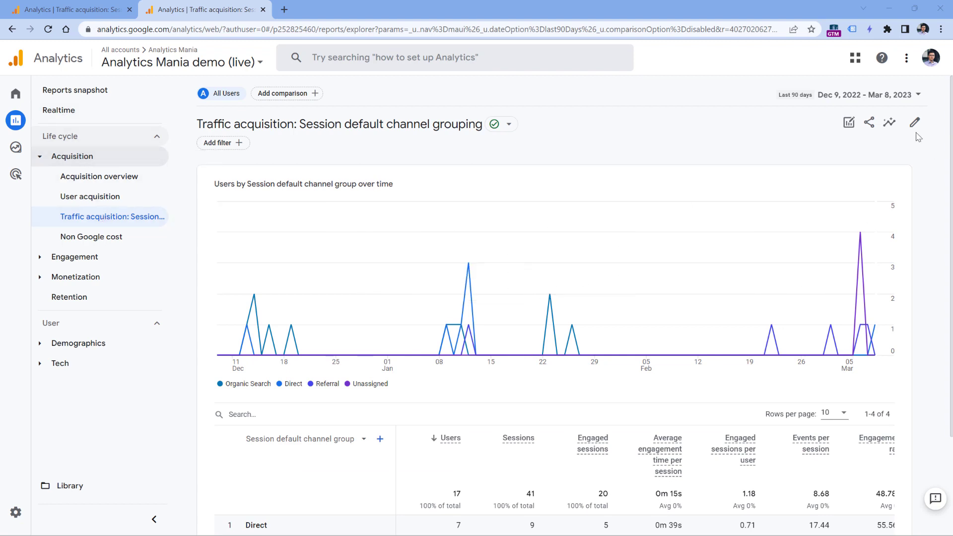
{"action": "mouse_move", "coordinate": [914, 122]}
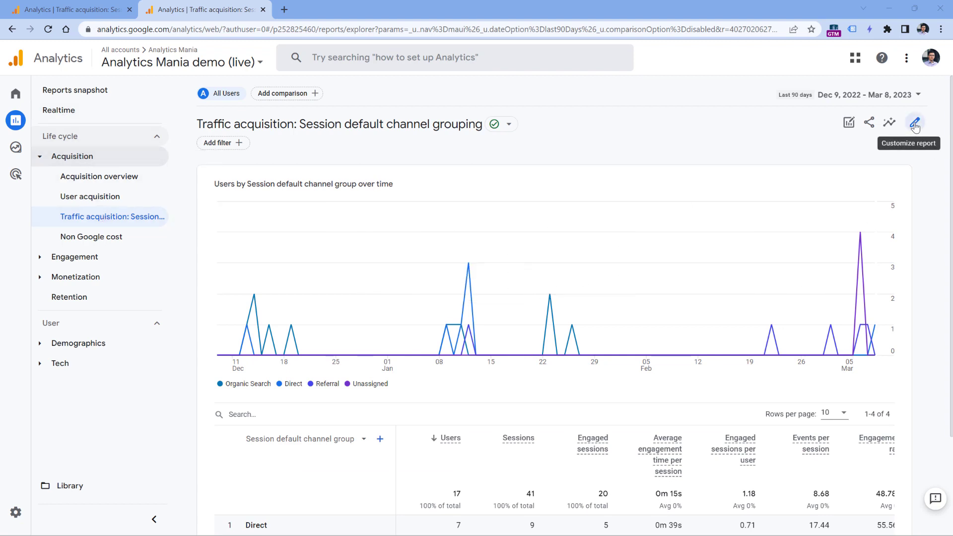
Open the Customize report editor for the Analytics Mania demo Traffic acquisition report
{"action": "left_click", "coordinate": [914, 122]}
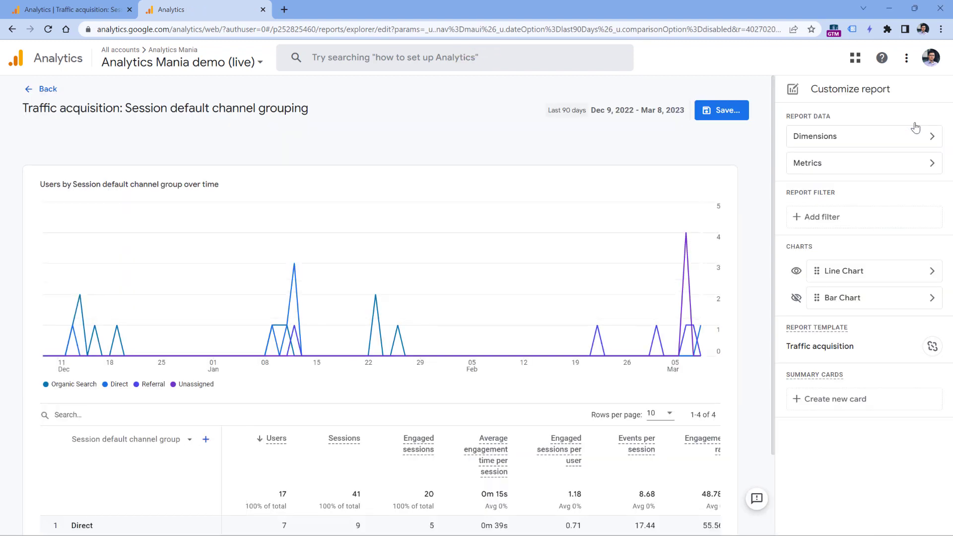
{"action": "mouse_move", "coordinate": [398, 166]}
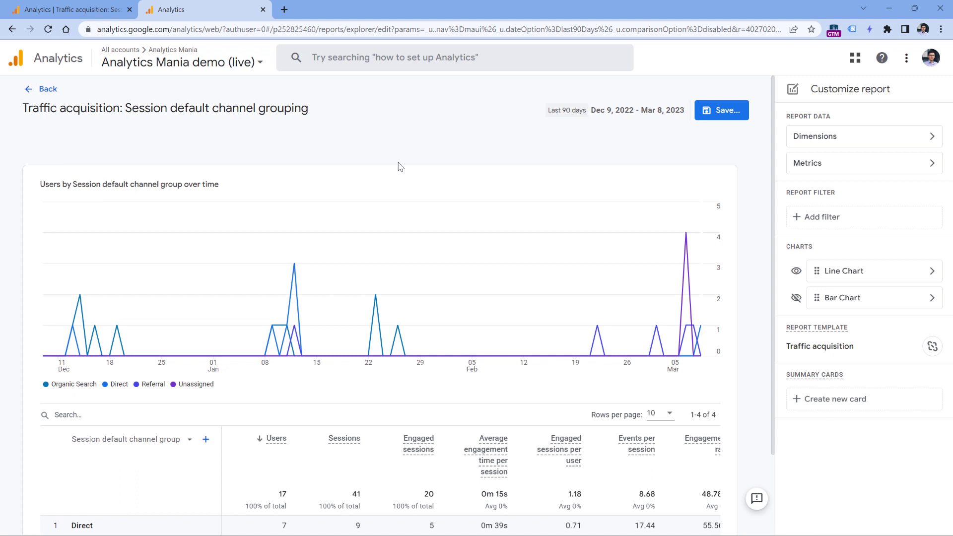
{"action": "scroll", "scroll_direction": "down", "scroll_amount": 3}
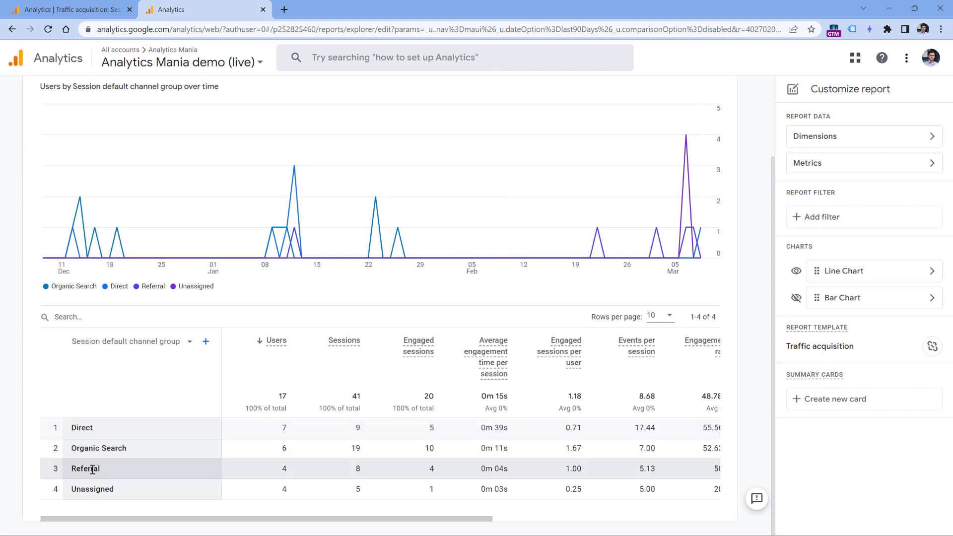
{"action": "mouse_move", "coordinate": [165, 465]}
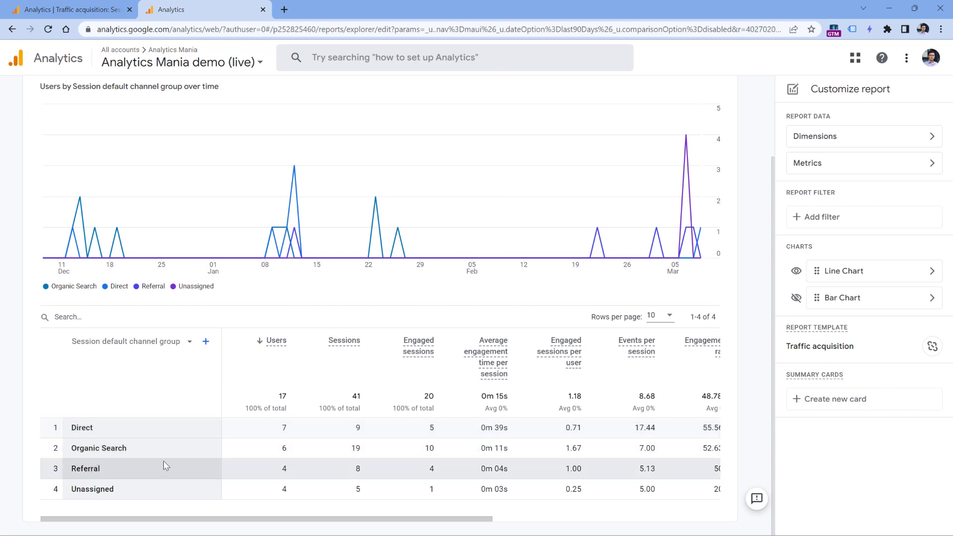
{"action": "mouse_move", "coordinate": [822, 216]}
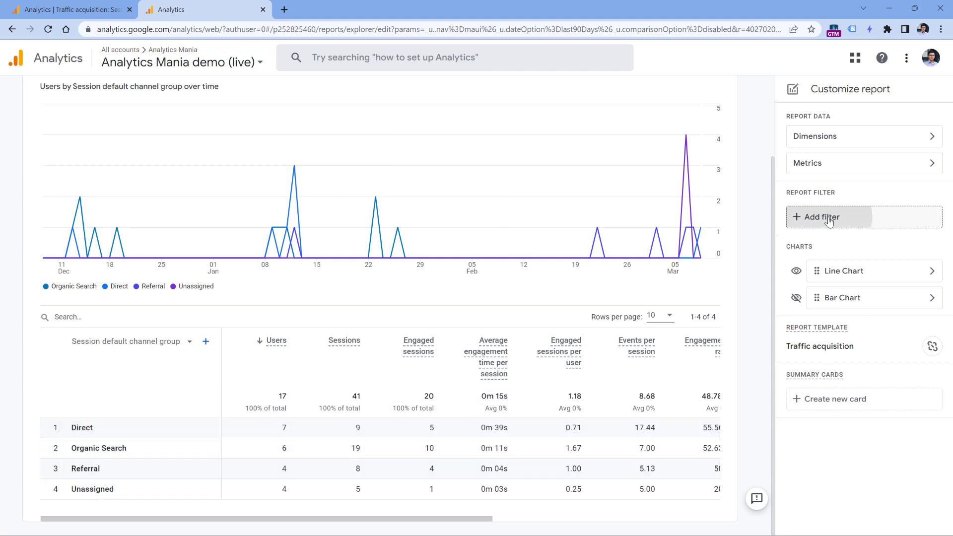
Add a report filter on Session default channel group that includes only Referral
{"action": "left_click", "coordinate": [820, 217]}
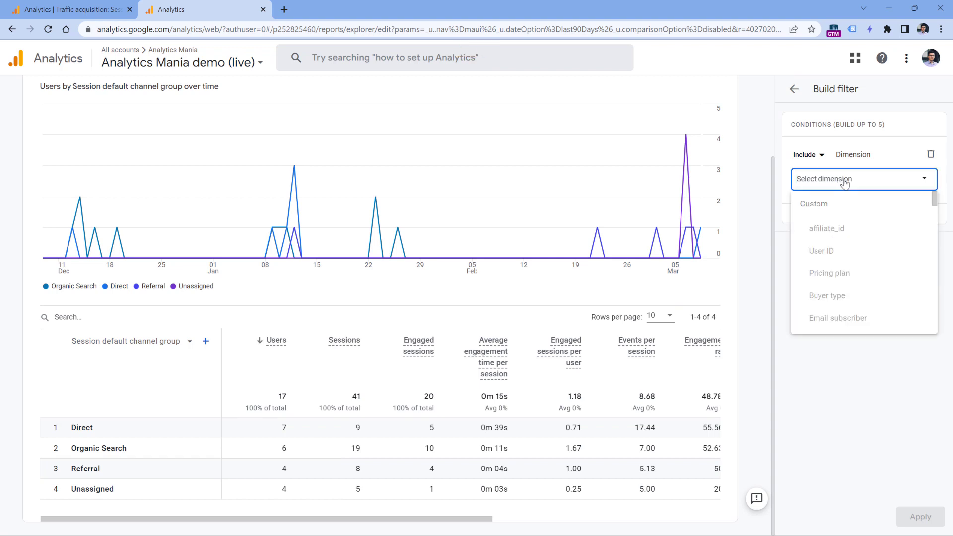
{"action": "type", "text": "ses"}
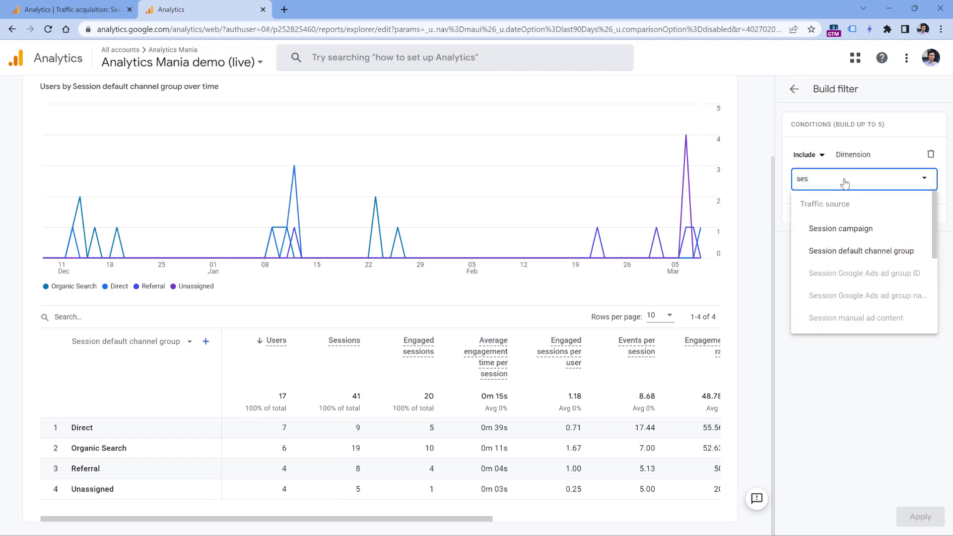
{"action": "left_click", "coordinate": [860, 250]}
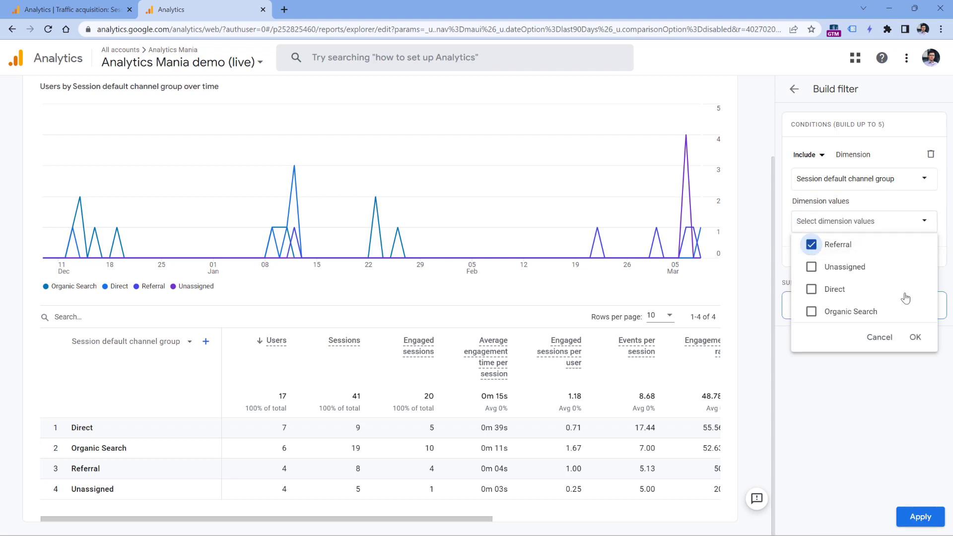
{"action": "left_click", "coordinate": [914, 337]}
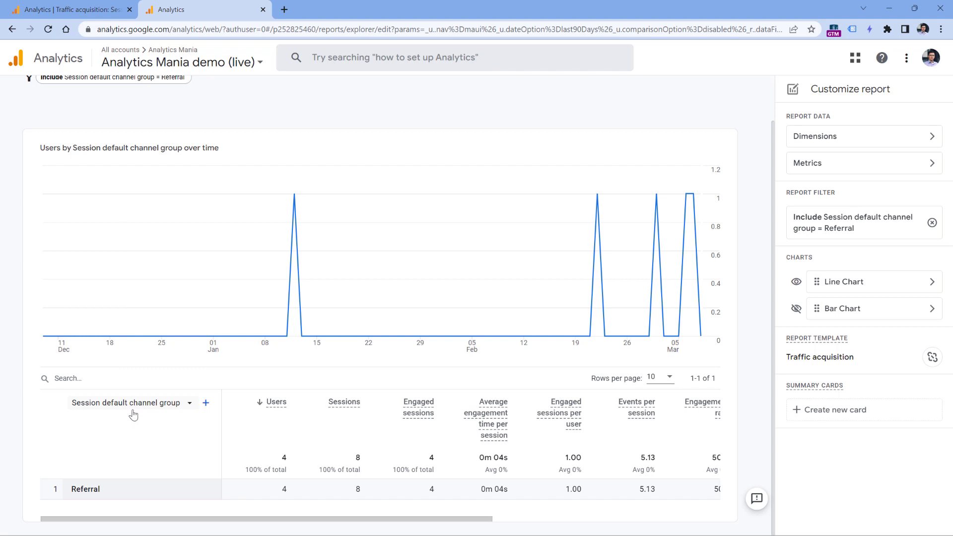
{"action": "mouse_move", "coordinate": [151, 410]}
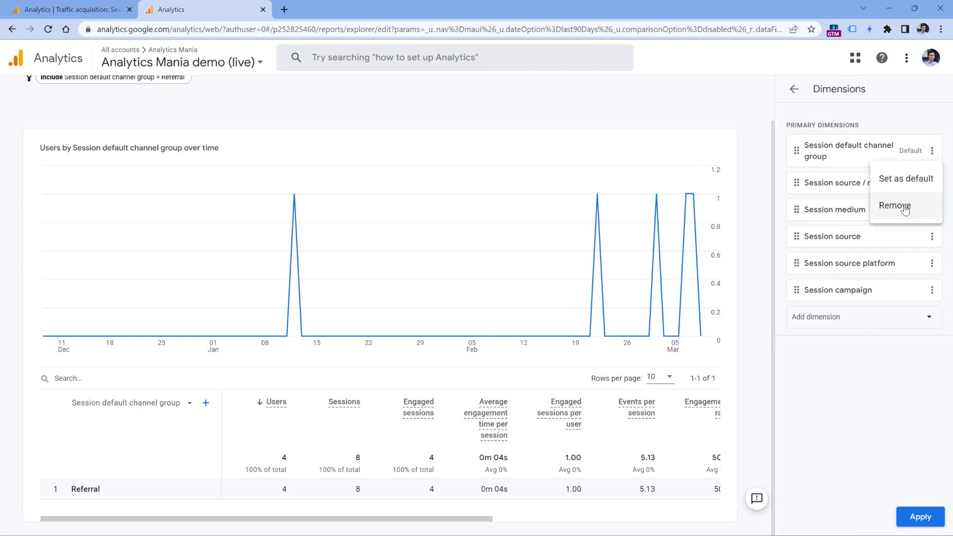
Remove the other dimensions and set Session source as the report's default dimension
{"action": "left_click", "coordinate": [894, 205]}
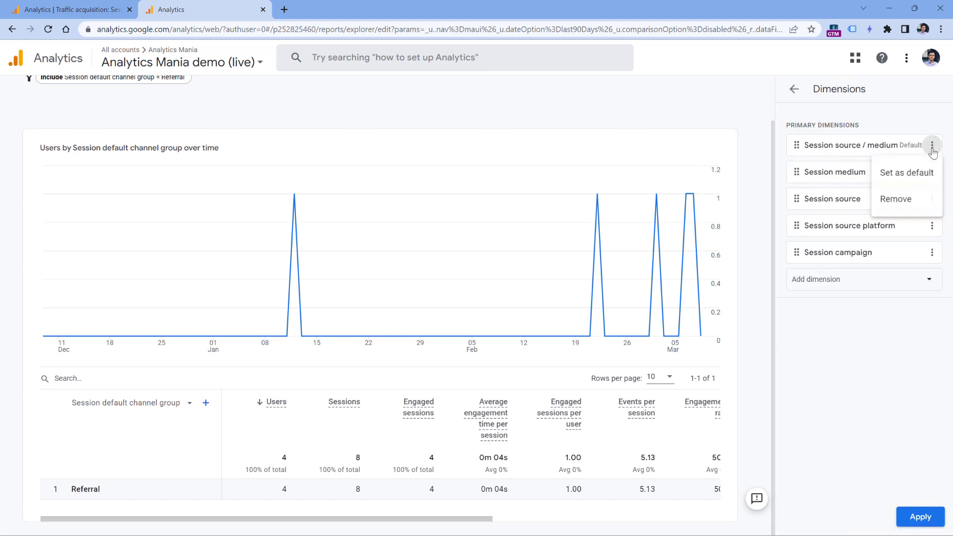
{"action": "left_click", "coordinate": [895, 199]}
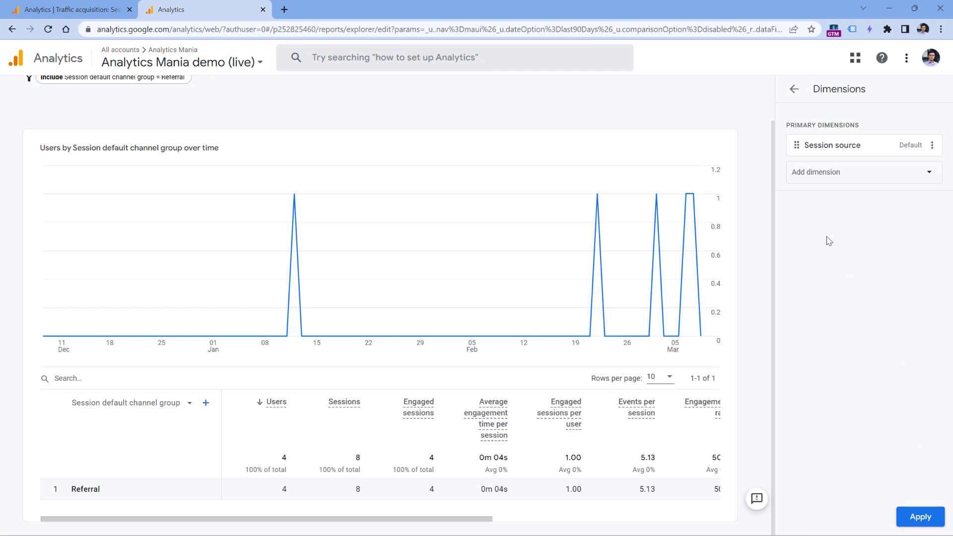
{"action": "left_click", "coordinate": [793, 89]}
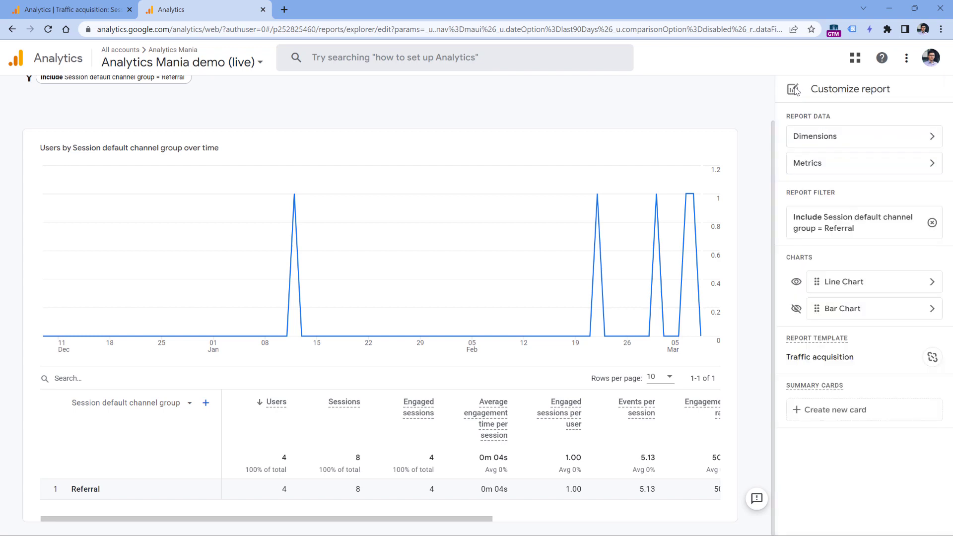
{"action": "left_click", "coordinate": [815, 135]}
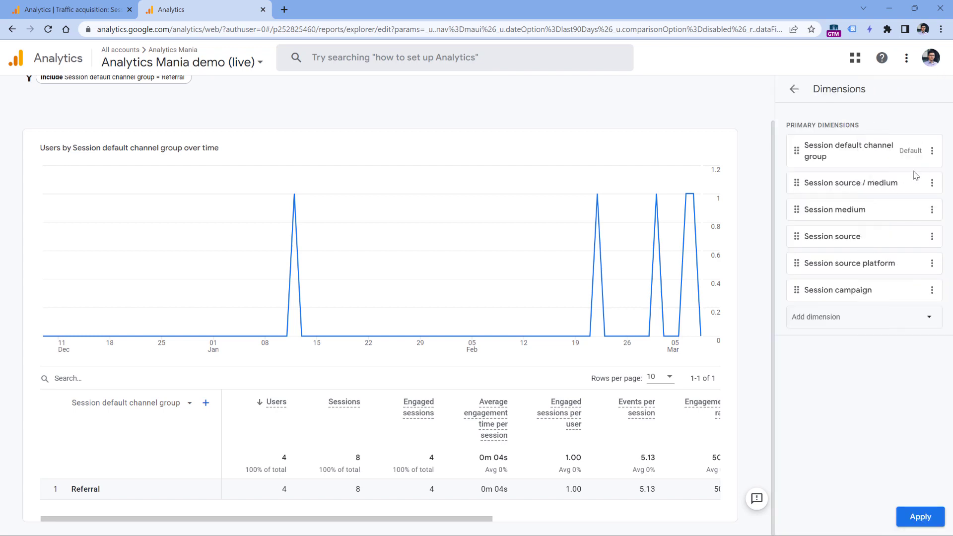
{"action": "mouse_move", "coordinate": [850, 156]}
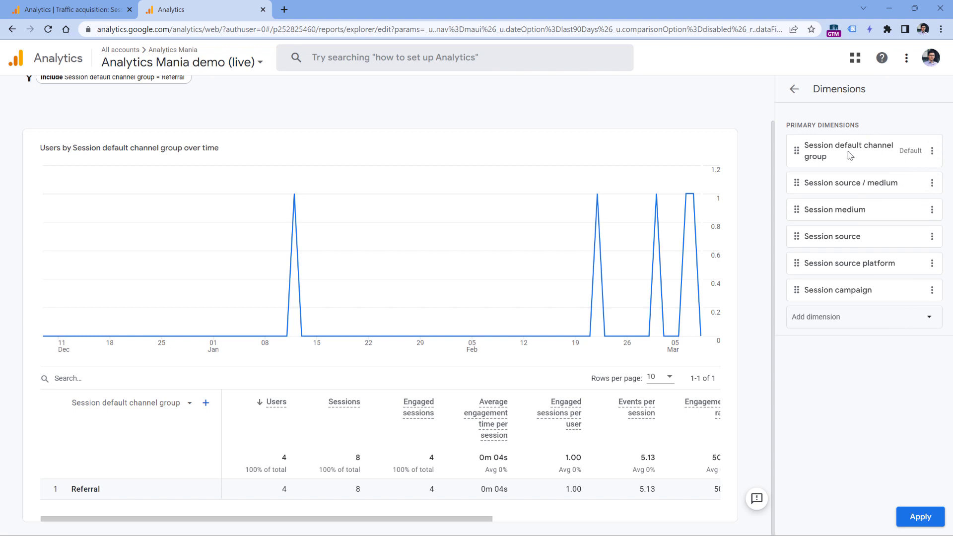
{"action": "mouse_move", "coordinate": [841, 247]}
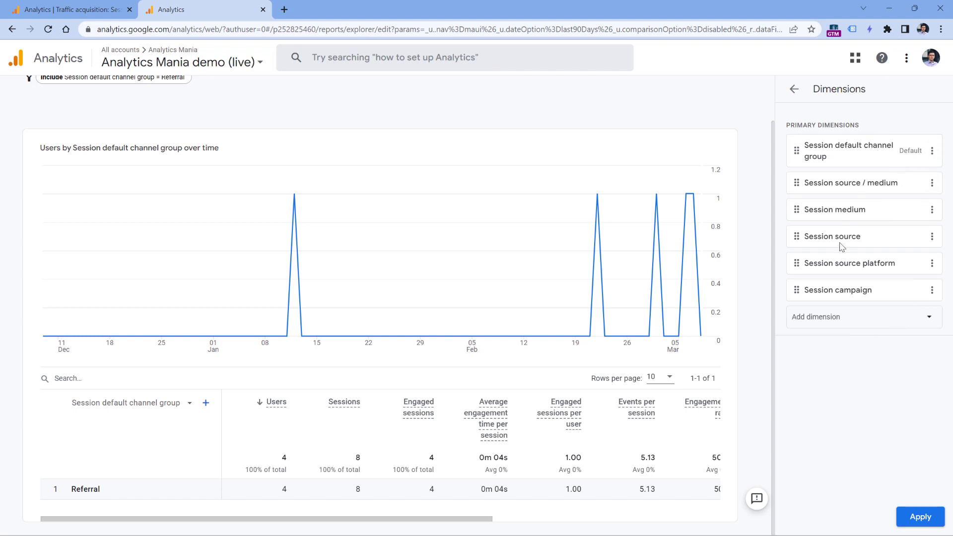
{"action": "left_click", "coordinate": [932, 237]}
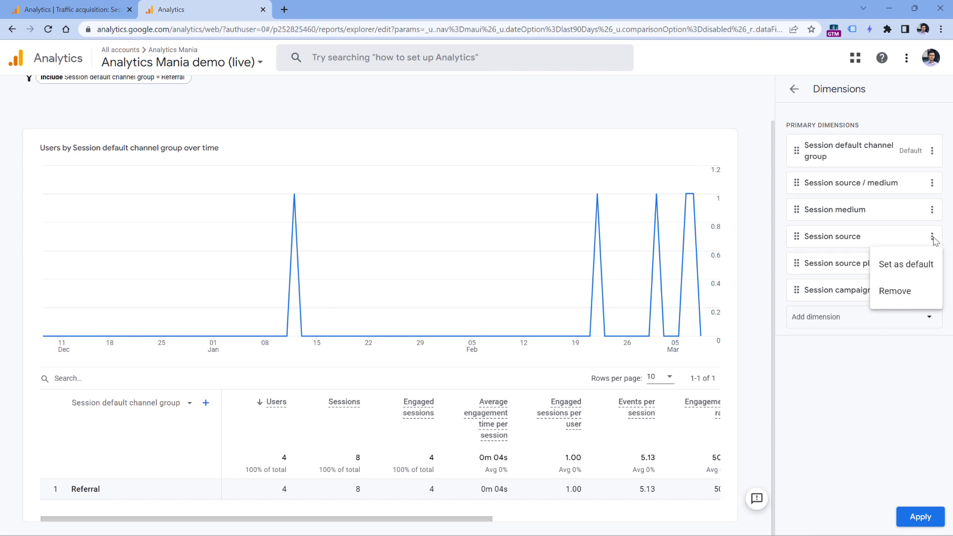
{"action": "left_click", "coordinate": [905, 264]}
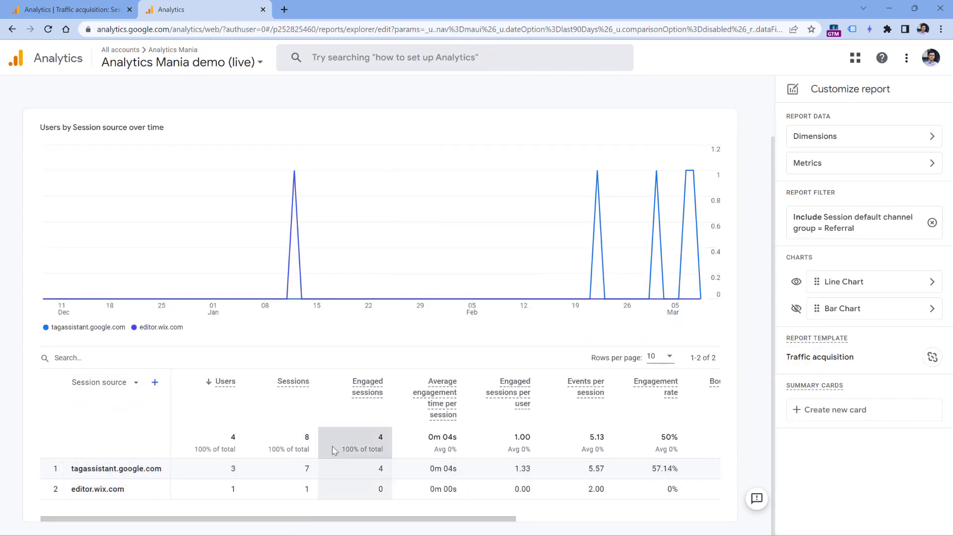
{"action": "scroll", "scroll_direction": "right", "scroll_amount": 3}
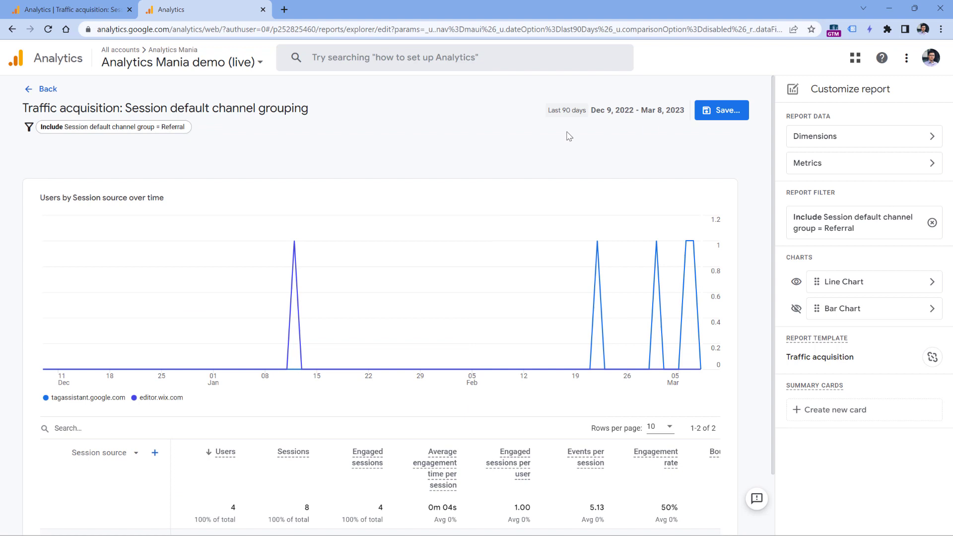
Save as a new report titled 'Referrals', showing users by Session source
{"action": "left_click", "coordinate": [720, 110]}
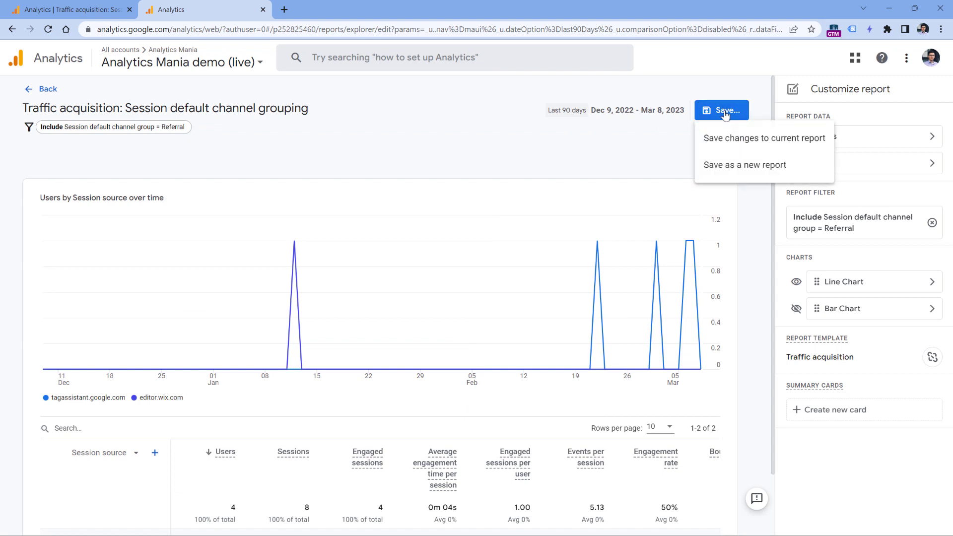
{"action": "mouse_move", "coordinate": [760, 170]}
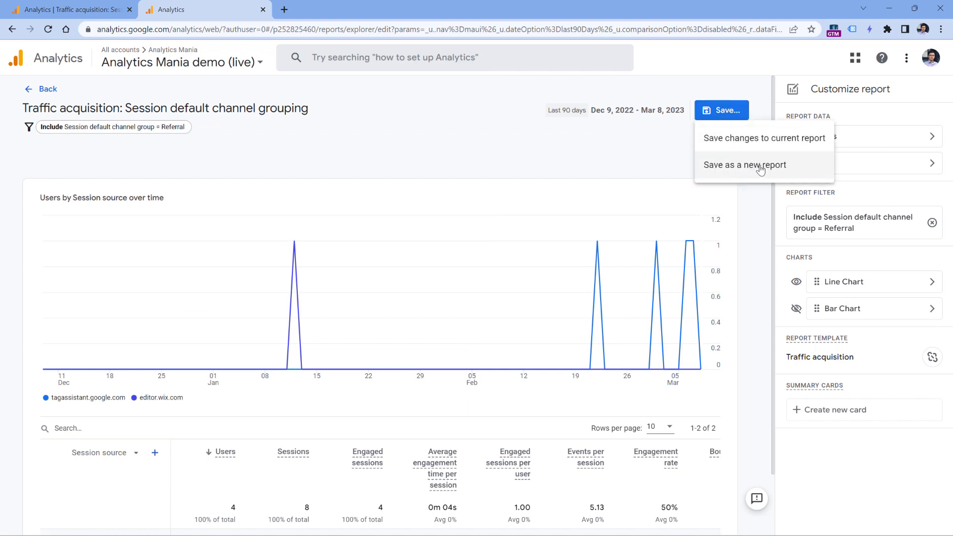
{"action": "left_click", "coordinate": [744, 165]}
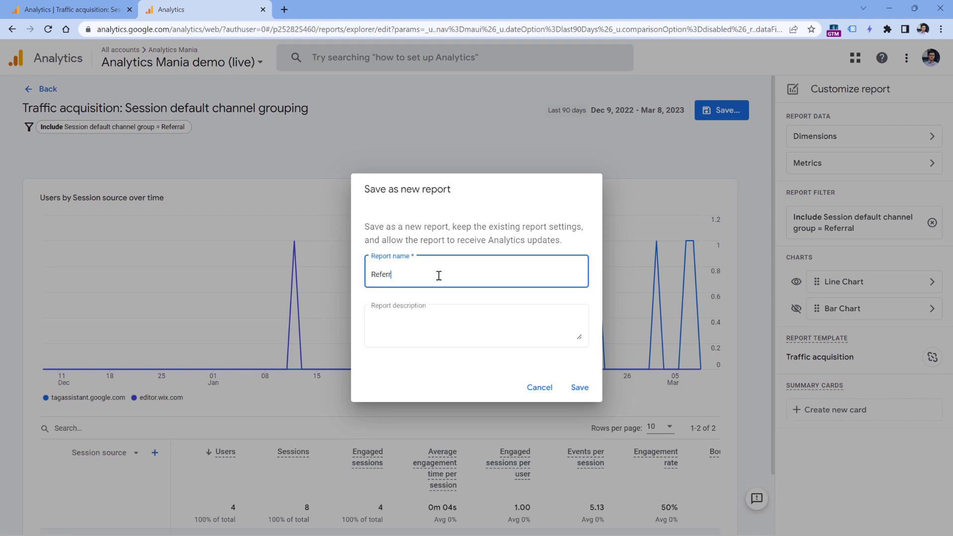
{"action": "left_click", "coordinate": [577, 387]}
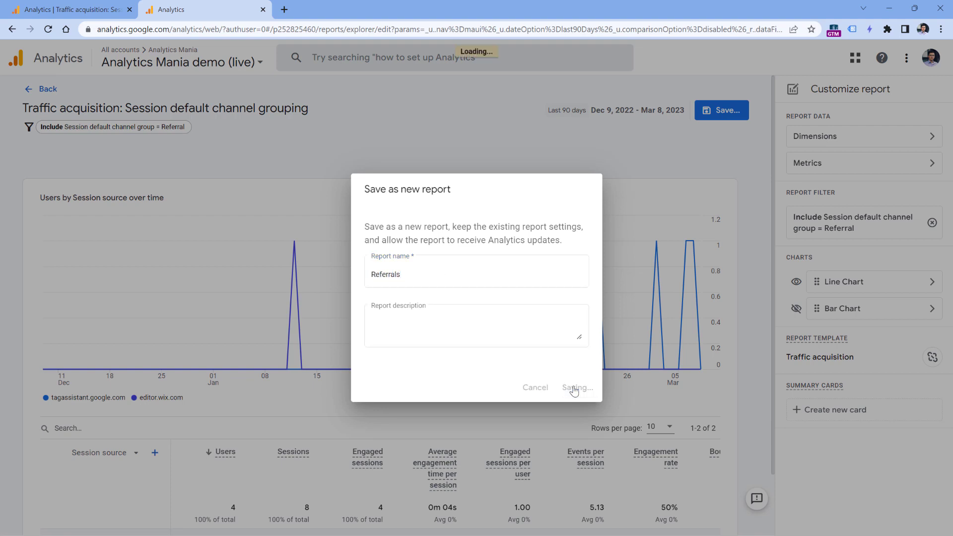
{"action": "left_click", "coordinate": [575, 387]}
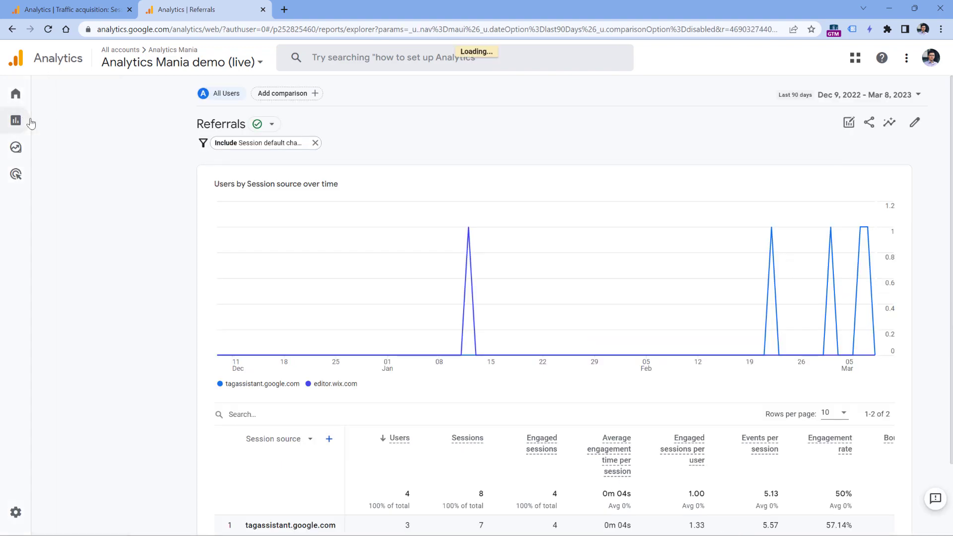
Open the reports Library and start editing the Life cycle collection
{"action": "left_click", "coordinate": [15, 119]}
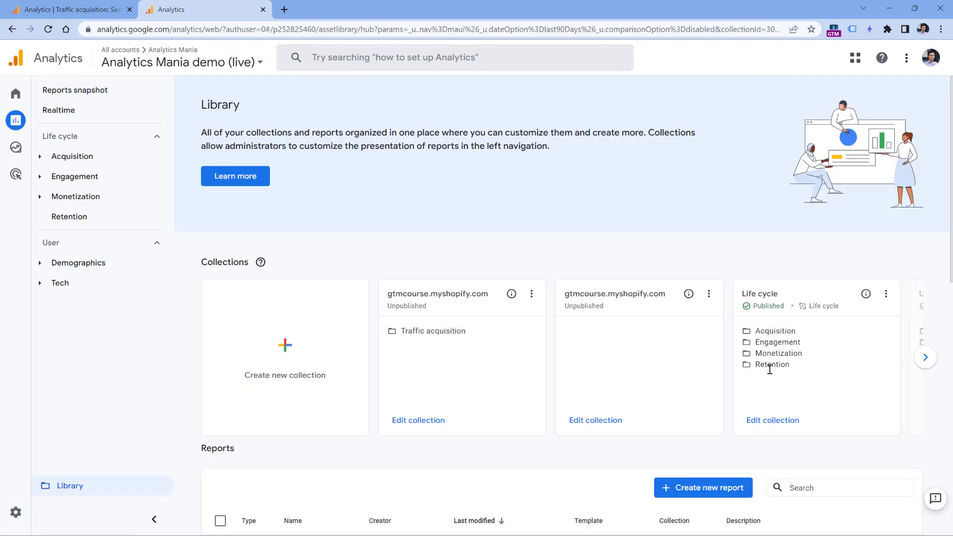
{"action": "mouse_move", "coordinate": [776, 345]}
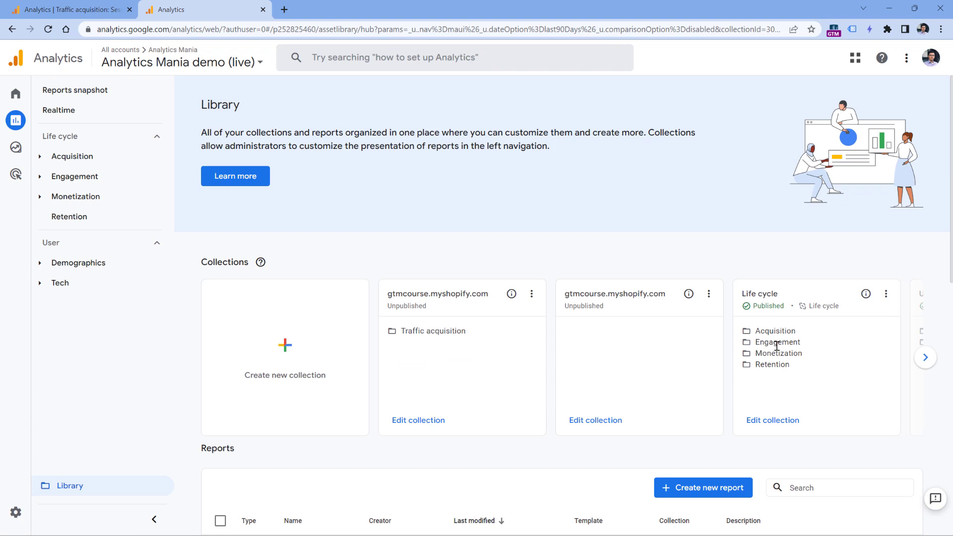
{"action": "mouse_move", "coordinate": [68, 142]}
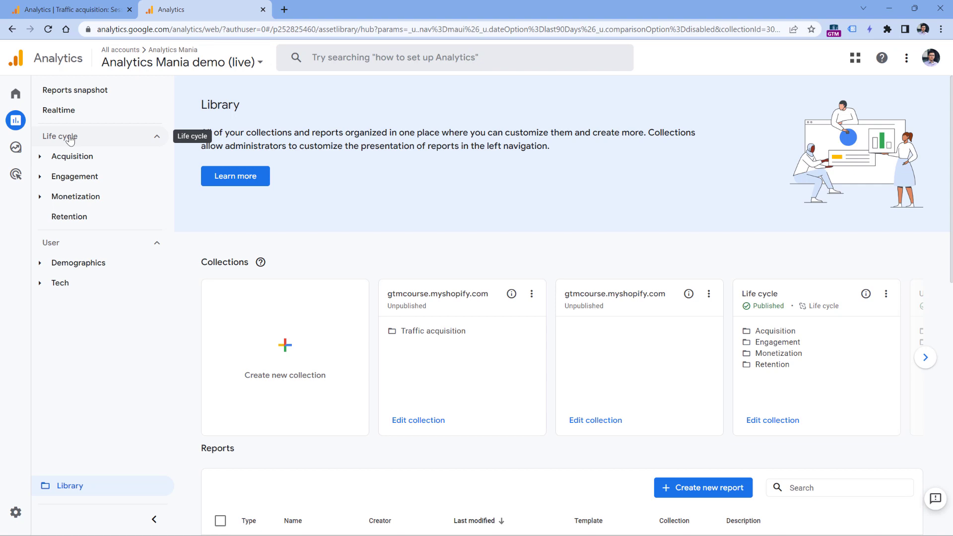
{"action": "left_click", "coordinate": [72, 156]}
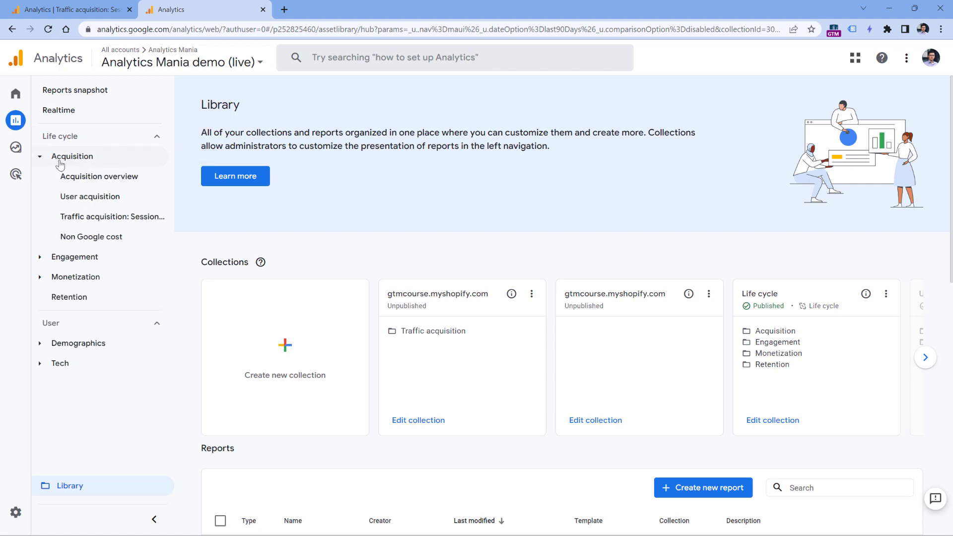
{"action": "left_click", "coordinate": [72, 156]}
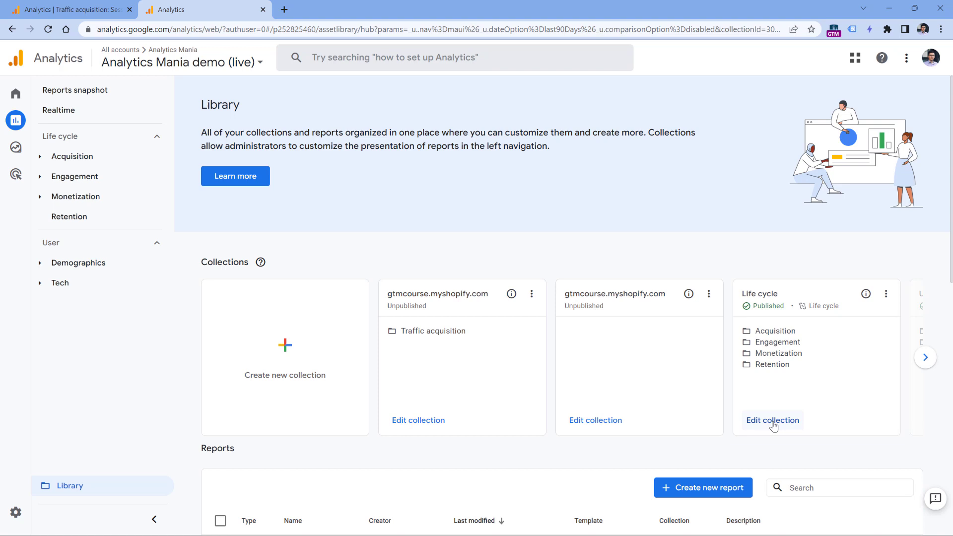
{"action": "double_click", "coordinate": [758, 293]}
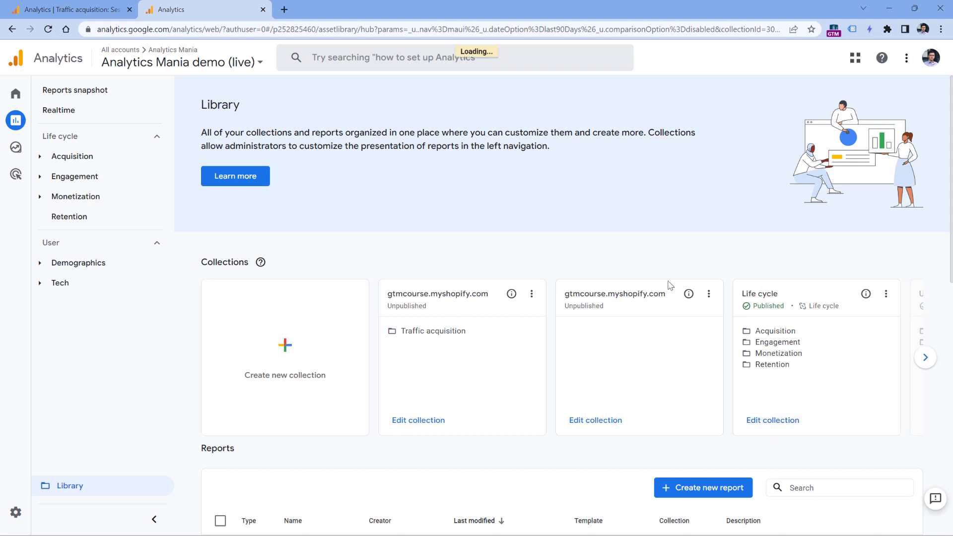
Add Referrals to the Life cycle Acquisition topic and save the collection
{"action": "left_click", "coordinate": [772, 419]}
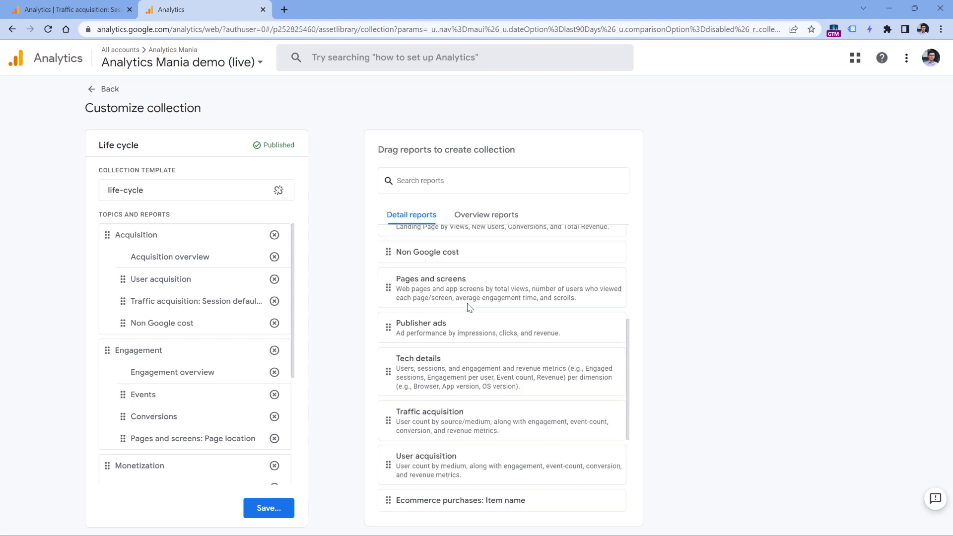
{"action": "scroll", "scroll_direction": "down", "scroll_amount": 3}
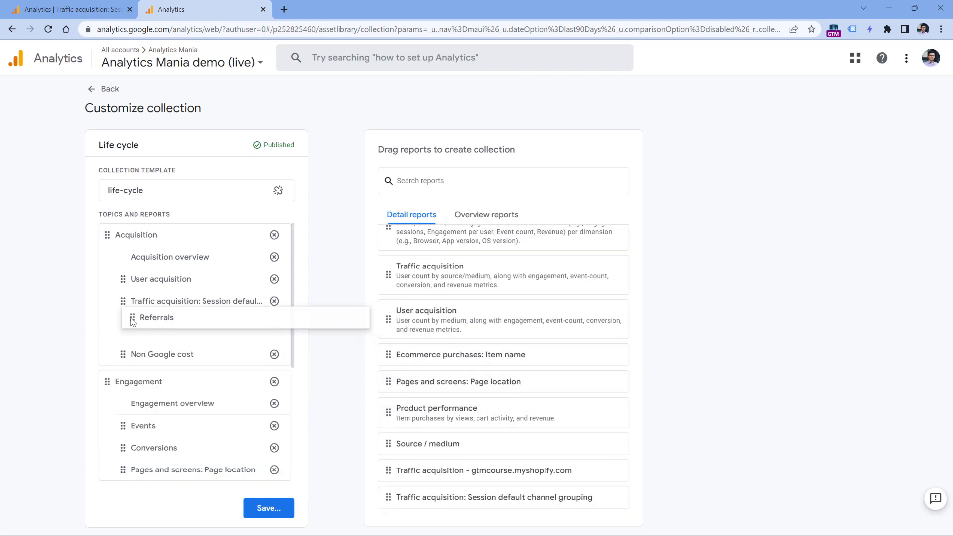
{"action": "left_click", "coordinate": [268, 508]}
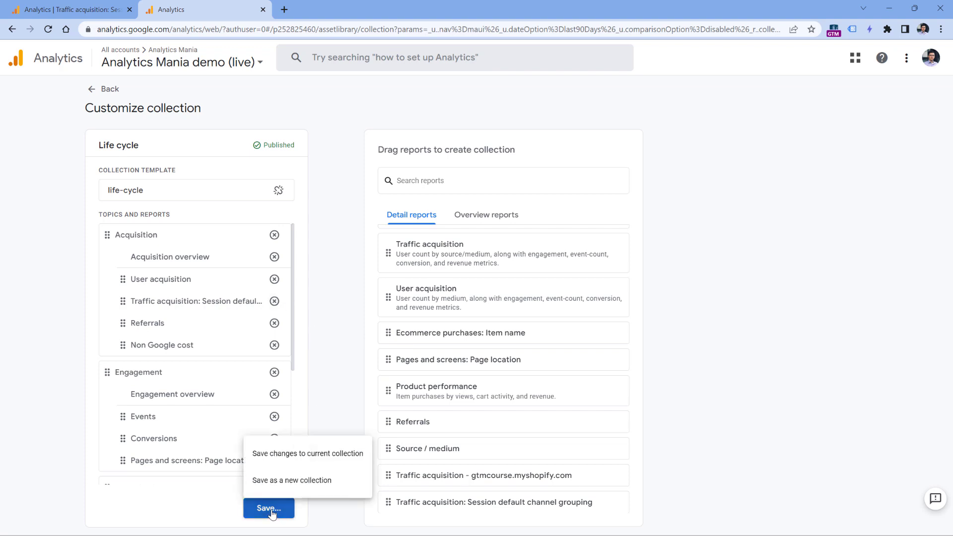
{"action": "mouse_move", "coordinate": [308, 452]}
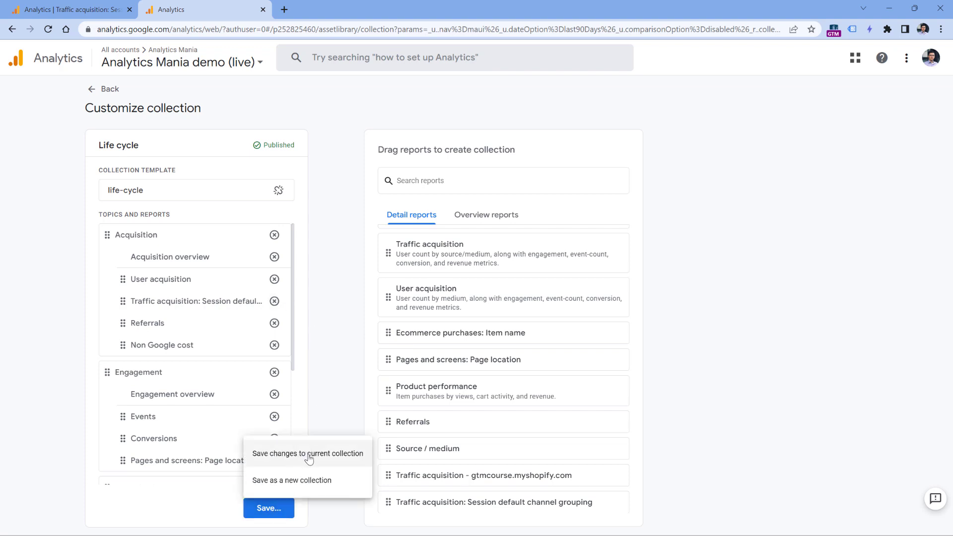
{"action": "left_click", "coordinate": [308, 453]}
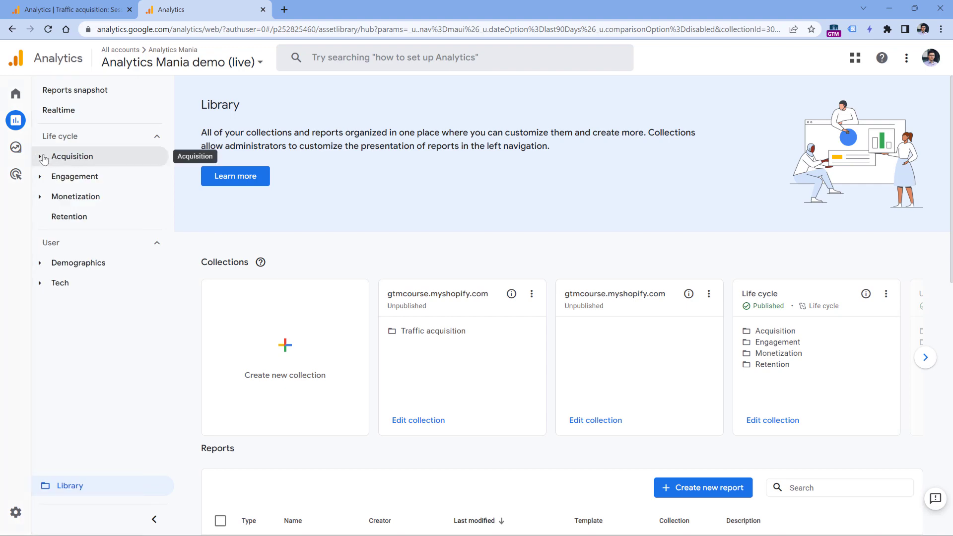
Open the saved Referrals report from the Acquisition section of the left navigation
{"action": "left_click", "coordinate": [72, 156]}
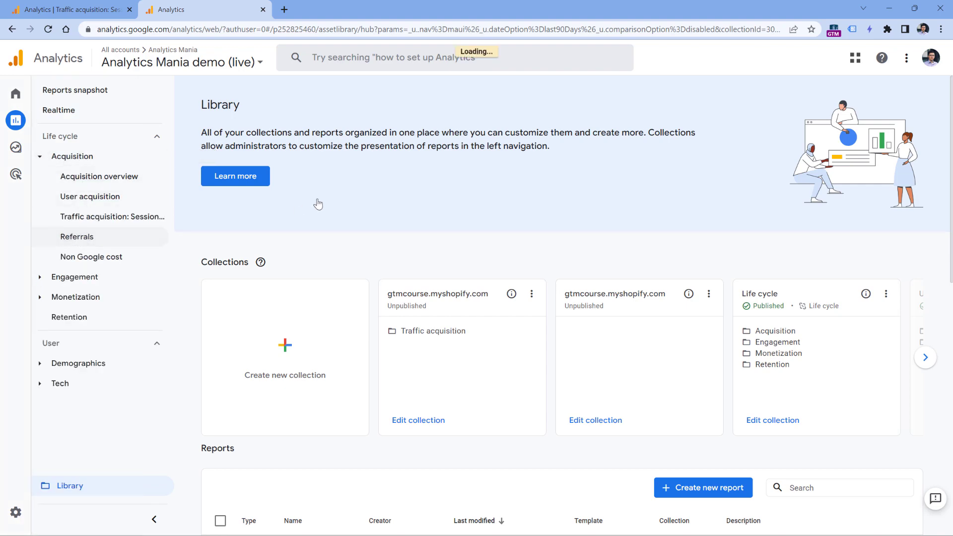
{"action": "left_click", "coordinate": [78, 236]}
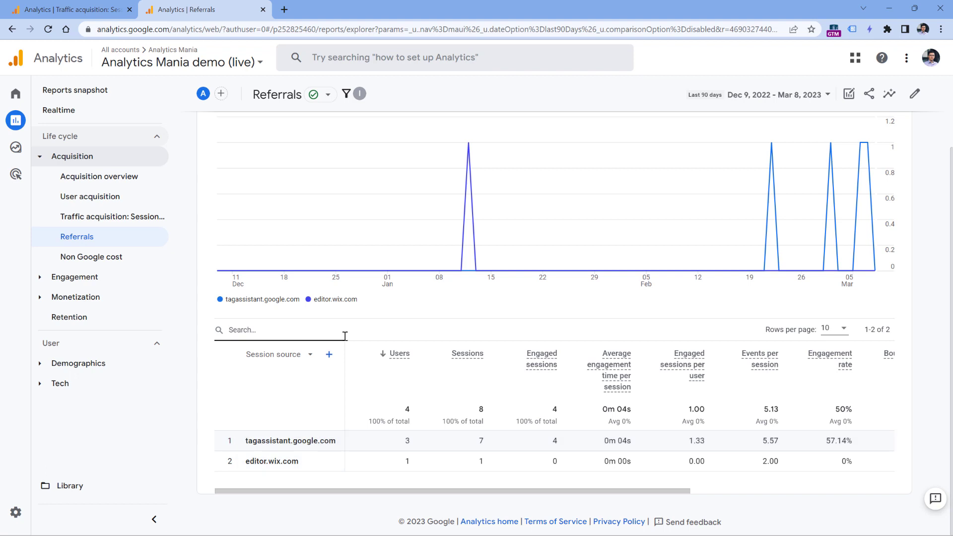
{"action": "mouse_move", "coordinate": [343, 298]}
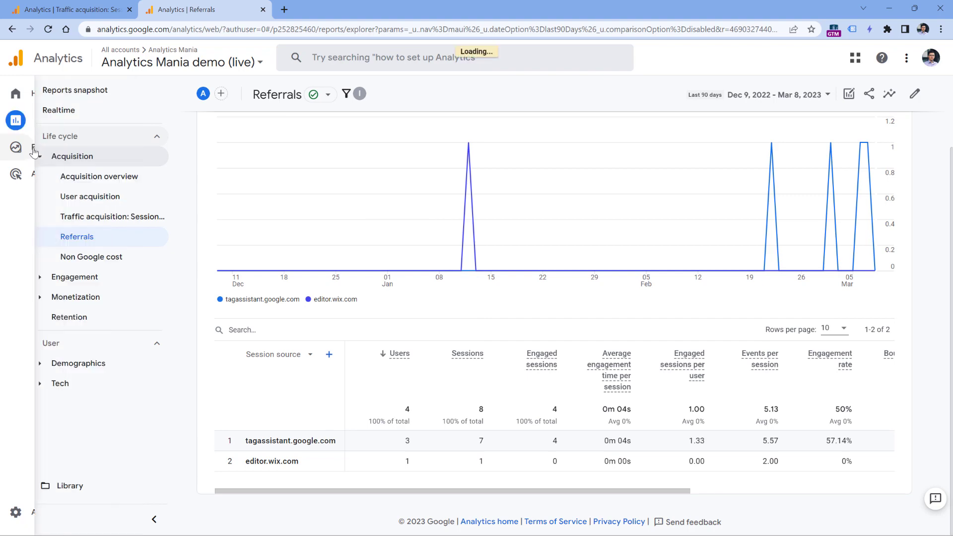
Start a blank free-form exploration and add Session default channel group and Session source dimensions
{"action": "left_click", "coordinate": [16, 148]}
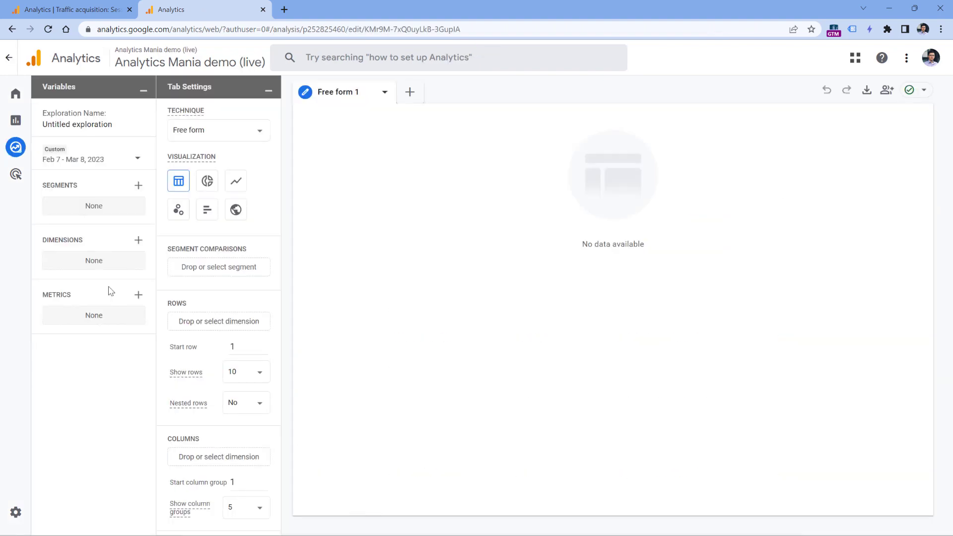
{"action": "mouse_move", "coordinate": [94, 330]}
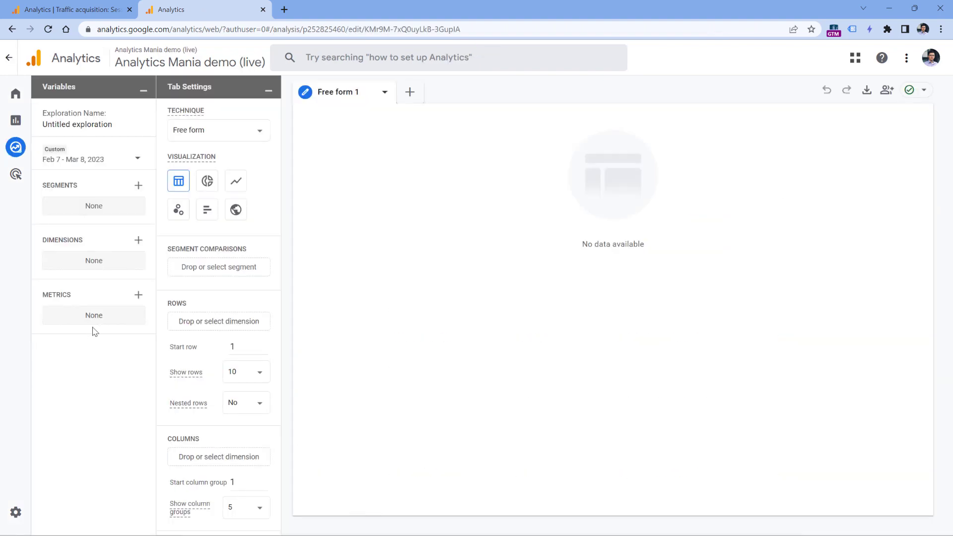
{"action": "mouse_move", "coordinate": [76, 246]}
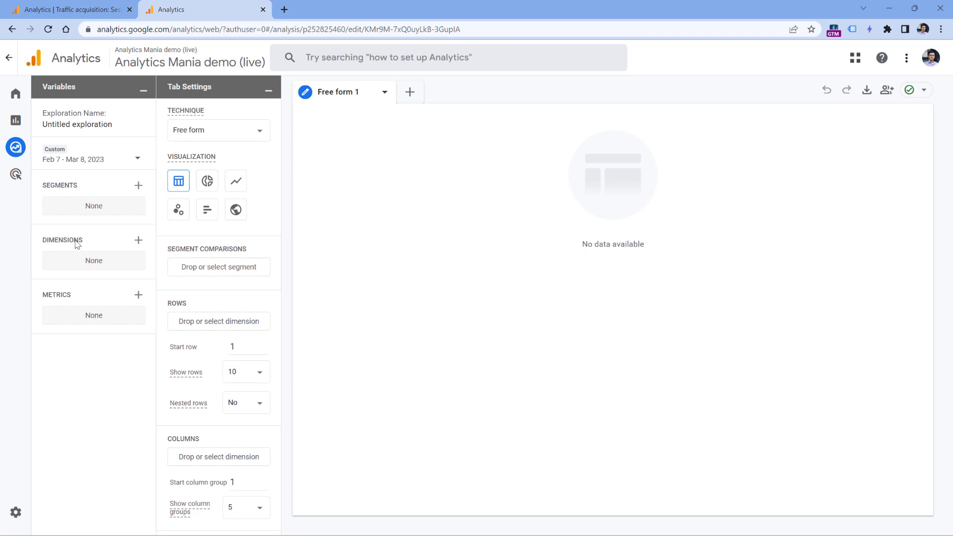
{"action": "mouse_move", "coordinate": [138, 240]}
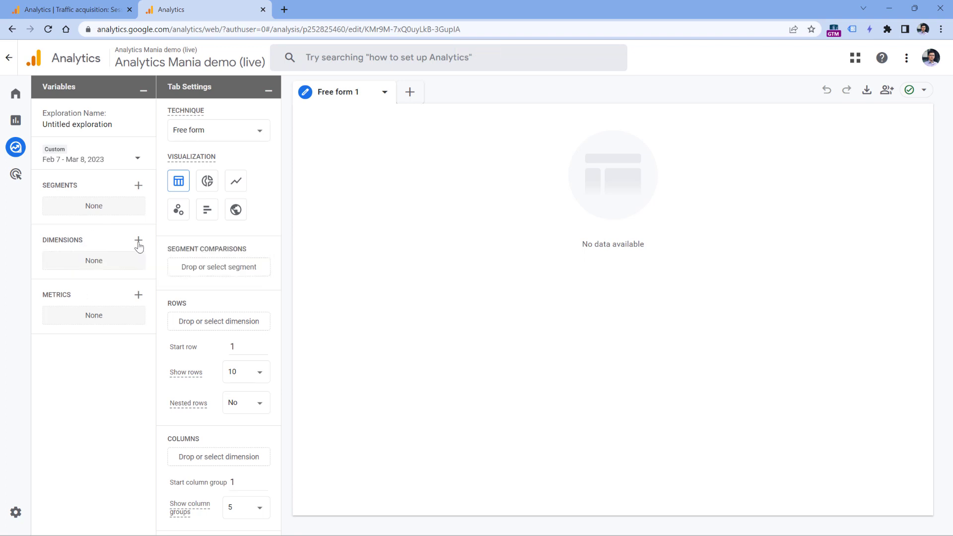
{"action": "left_click", "coordinate": [138, 240]}
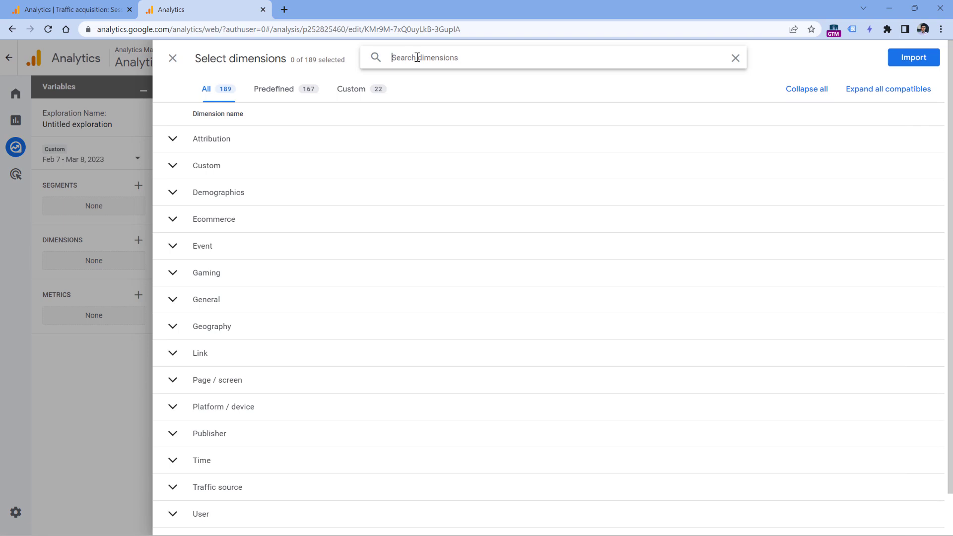
{"action": "type", "text": "session"}
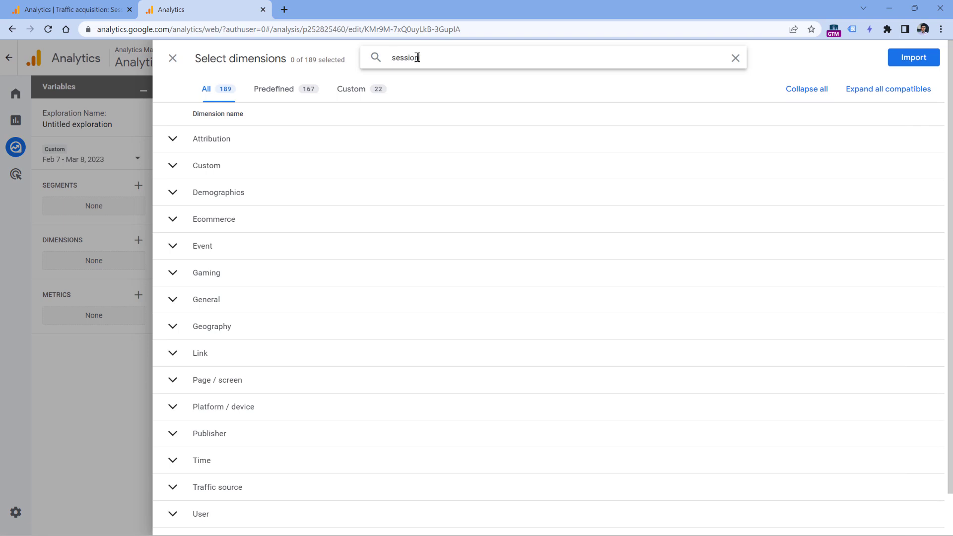
{"action": "left_click", "coordinate": [172, 208]}
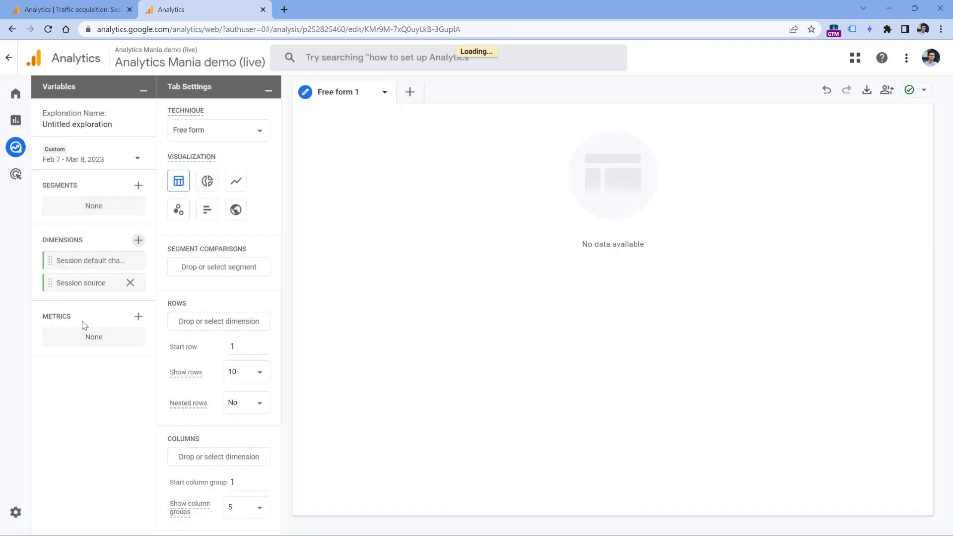
{"action": "mouse_move", "coordinate": [140, 323]}
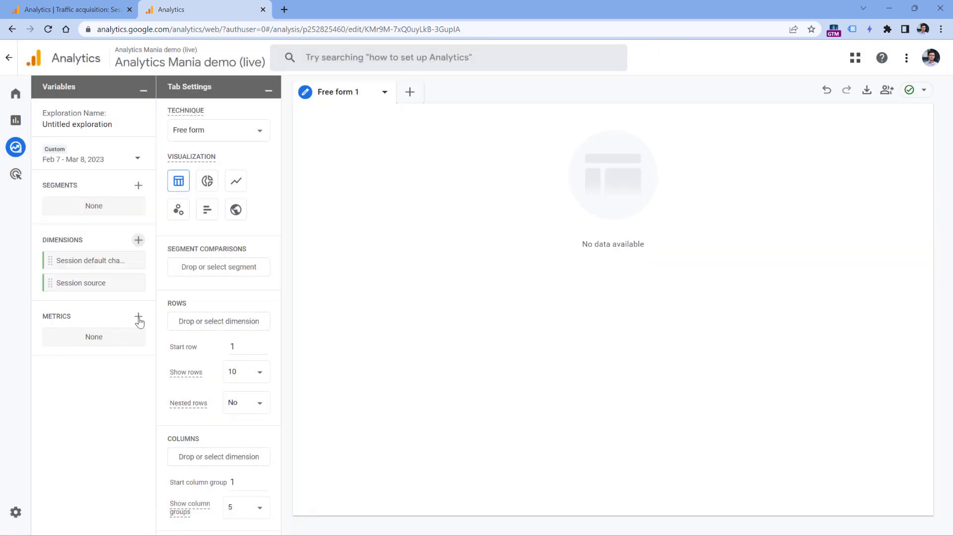
Import Sessions and Total users as the exploration's metrics
{"action": "left_click", "coordinate": [138, 317]}
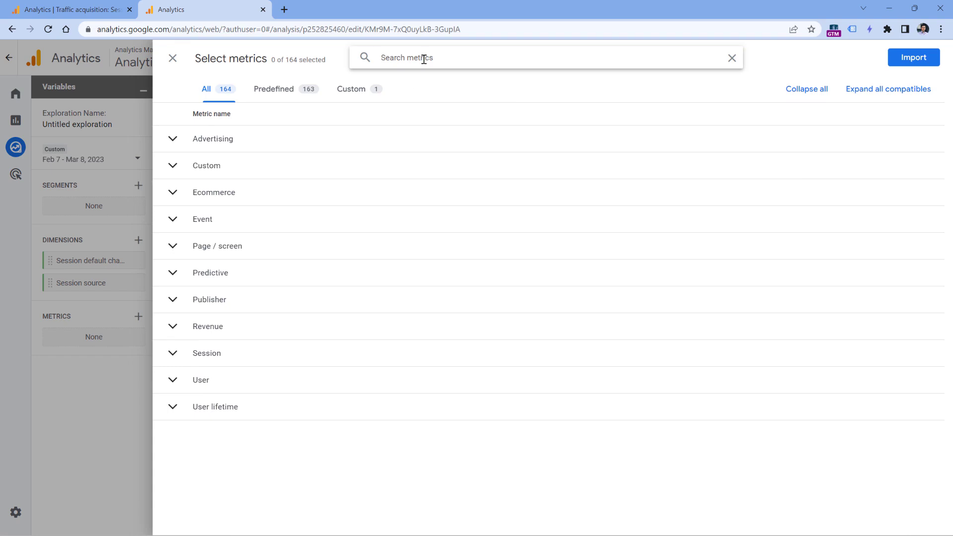
{"action": "type", "text": "sessions"}
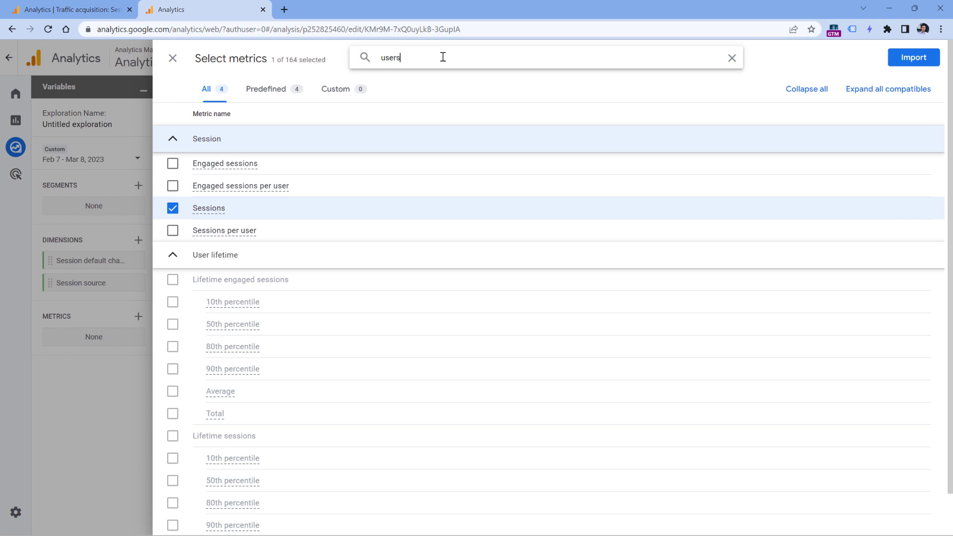
{"action": "left_click", "coordinate": [173, 298]}
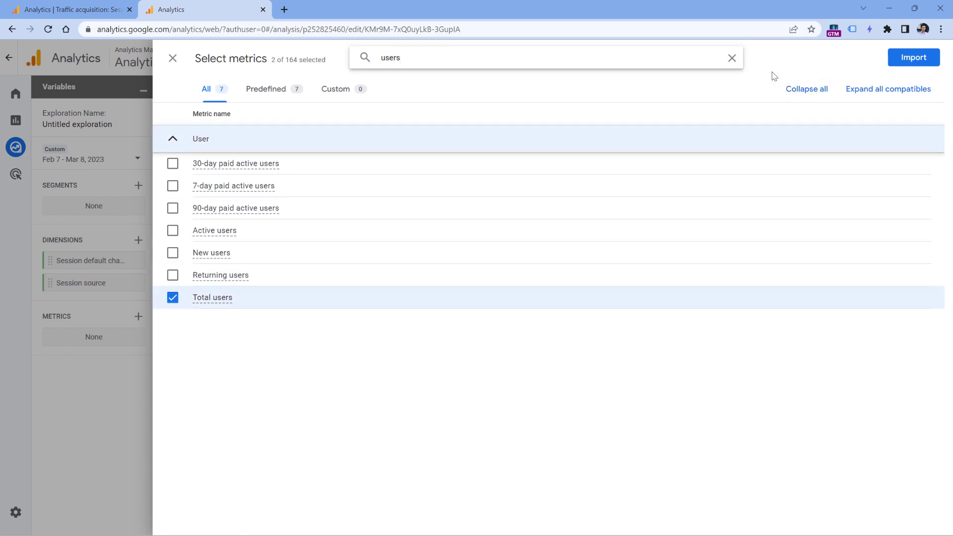
{"action": "mouse_move", "coordinate": [758, 68]}
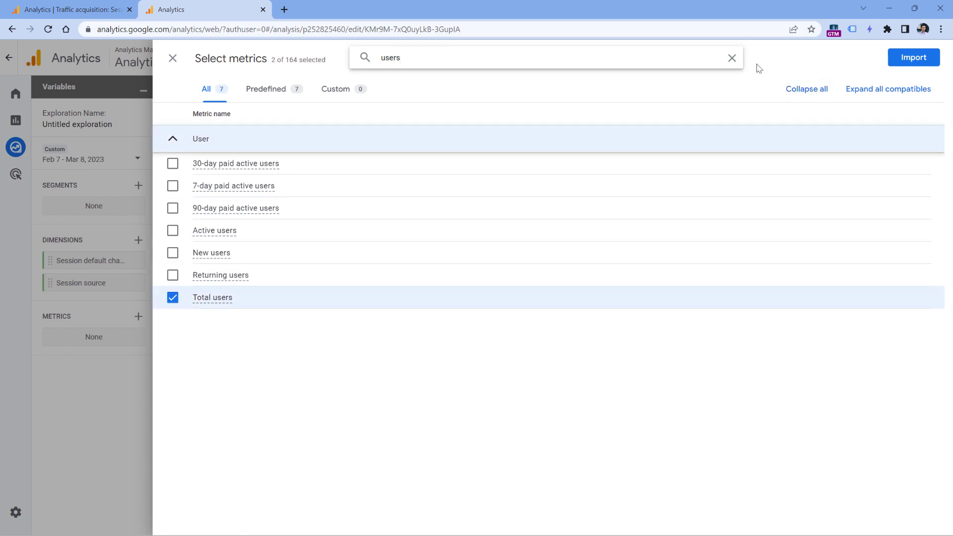
{"action": "mouse_move", "coordinate": [913, 57]}
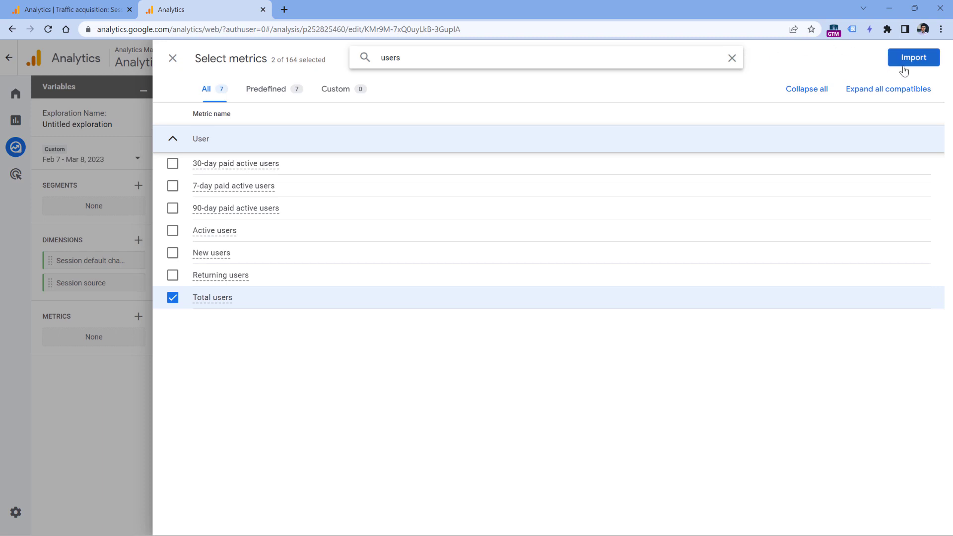
{"action": "left_click", "coordinate": [912, 57]}
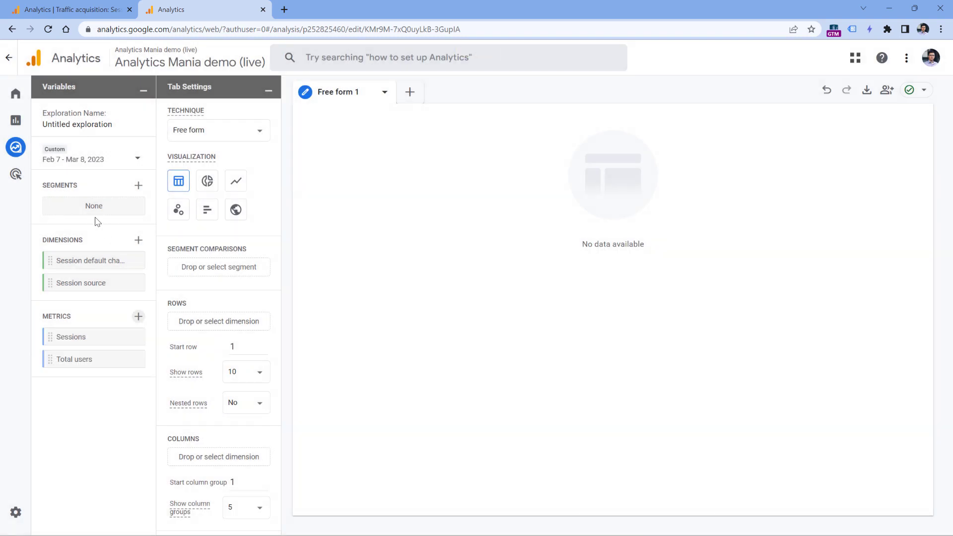
{"action": "mouse_move", "coordinate": [80, 283]}
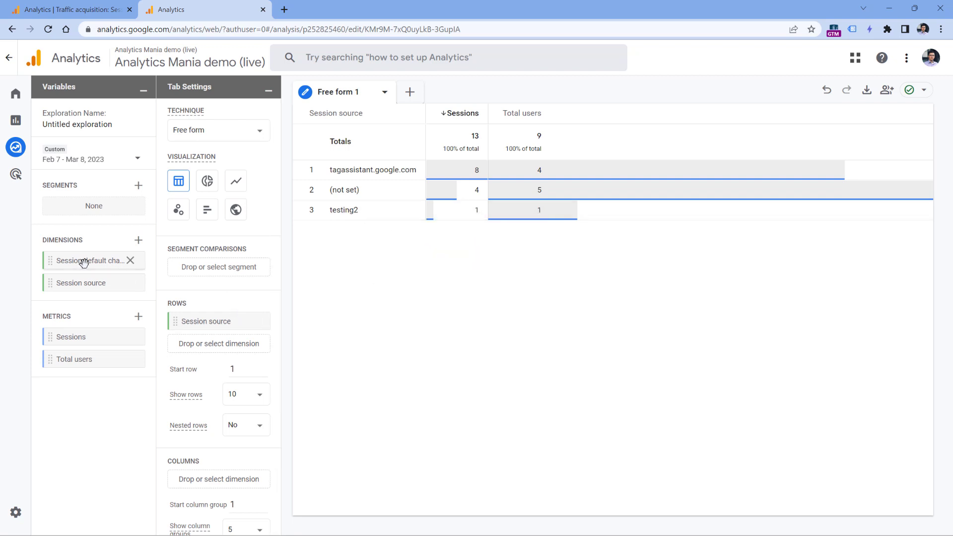
{"action": "mouse_move", "coordinate": [90, 254]}
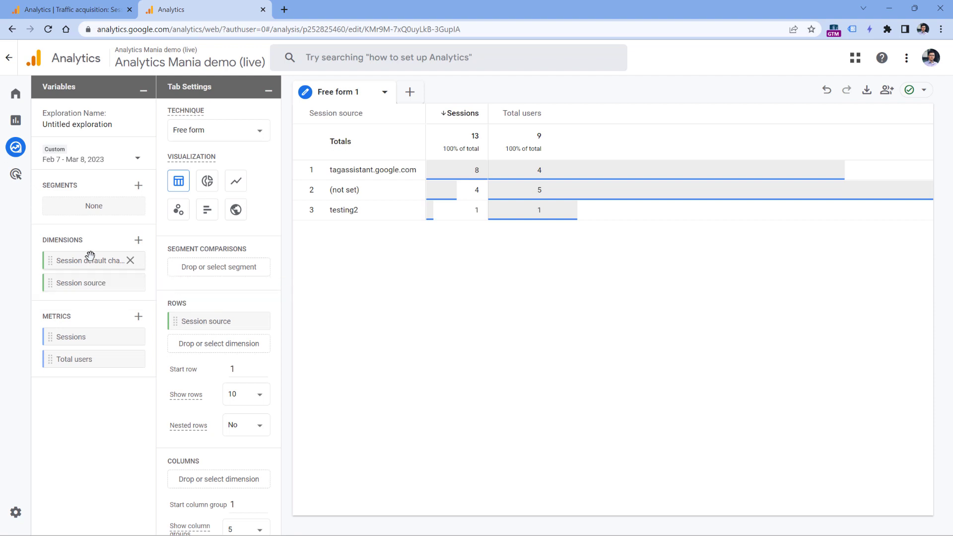
Build the Session source table and filter it by Session default channel group
{"action": "scroll", "scroll_direction": "down", "scroll_amount": 3}
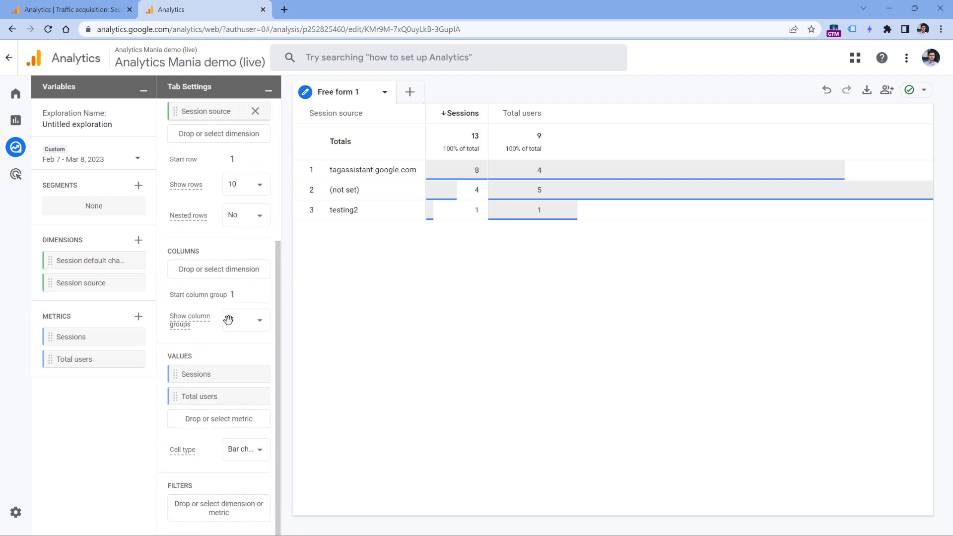
{"action": "left_click", "coordinate": [246, 320]}
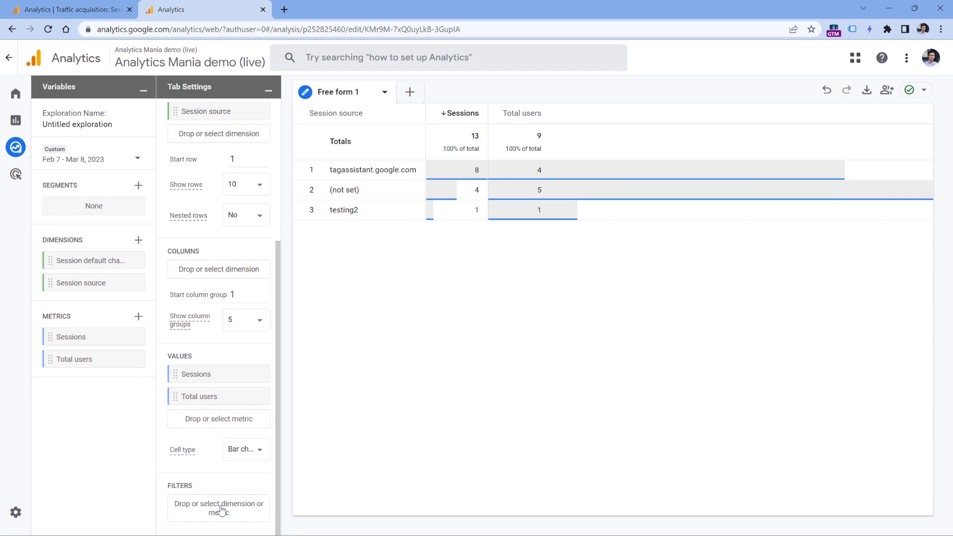
{"action": "left_click", "coordinate": [218, 418]}
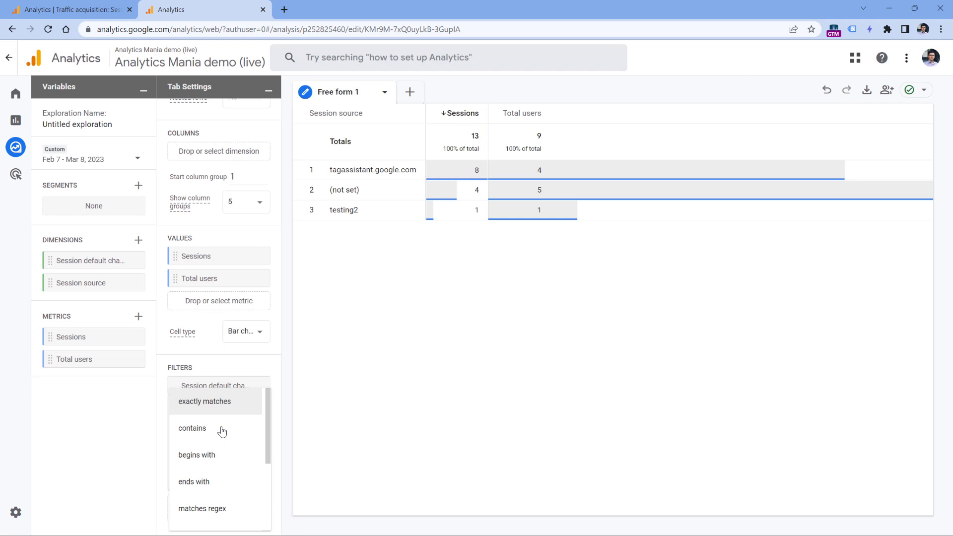
{"action": "left_click", "coordinate": [204, 401]}
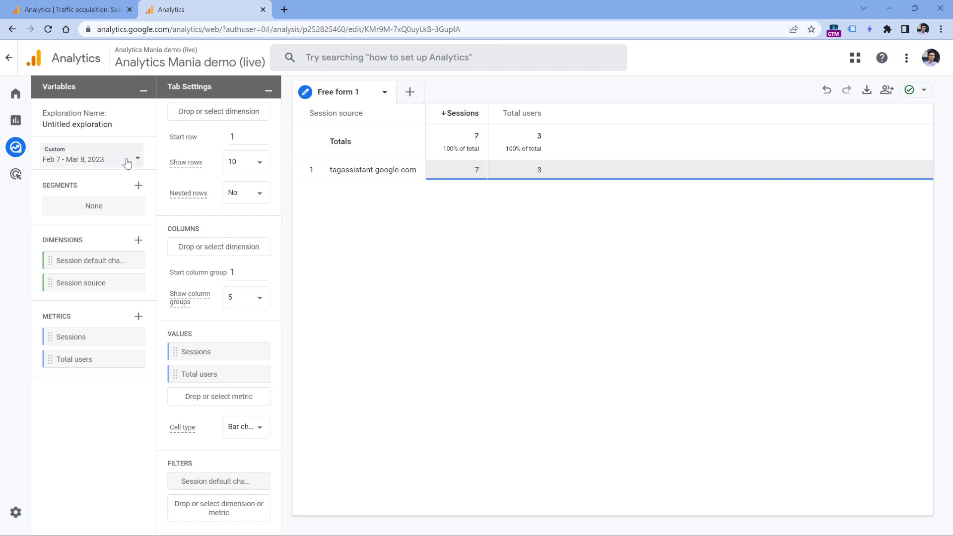
Set the exploration date range to Quarter to date (Jan 1 – Mar 8, 2023)
{"action": "left_click", "coordinate": [127, 162]}
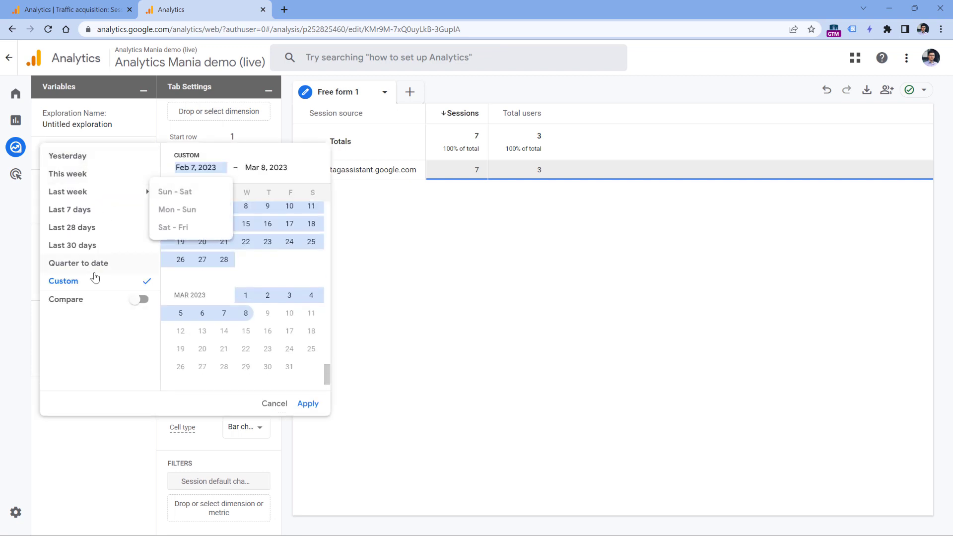
{"action": "left_click", "coordinate": [78, 262]}
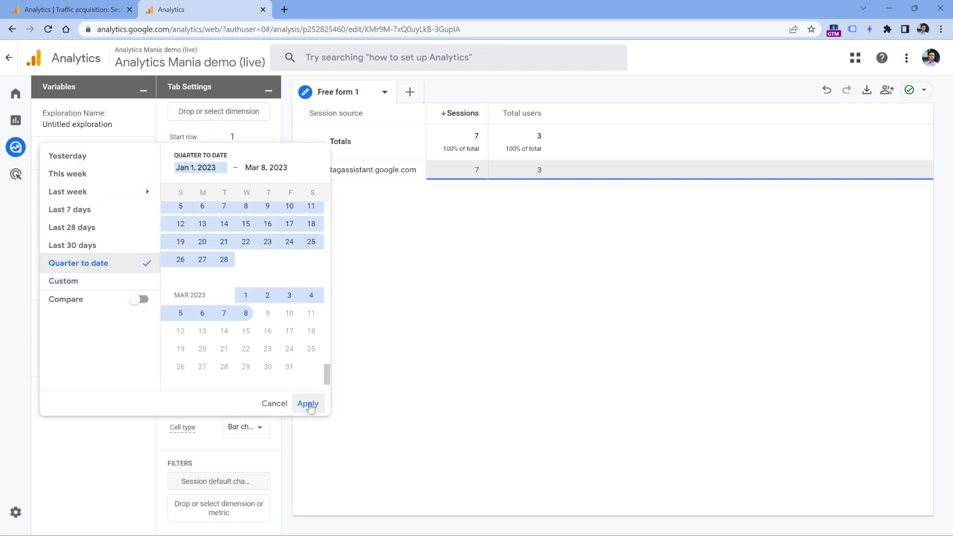
{"action": "left_click", "coordinate": [308, 403]}
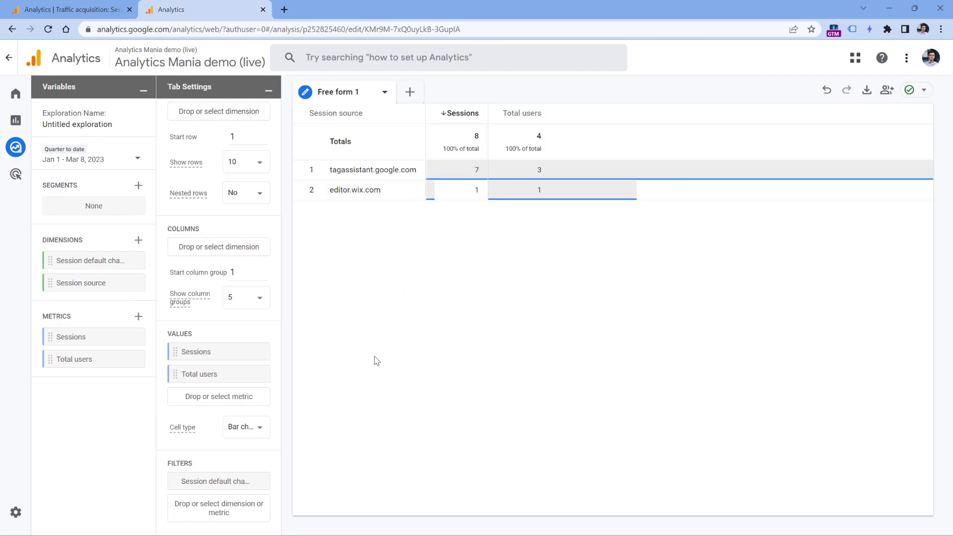